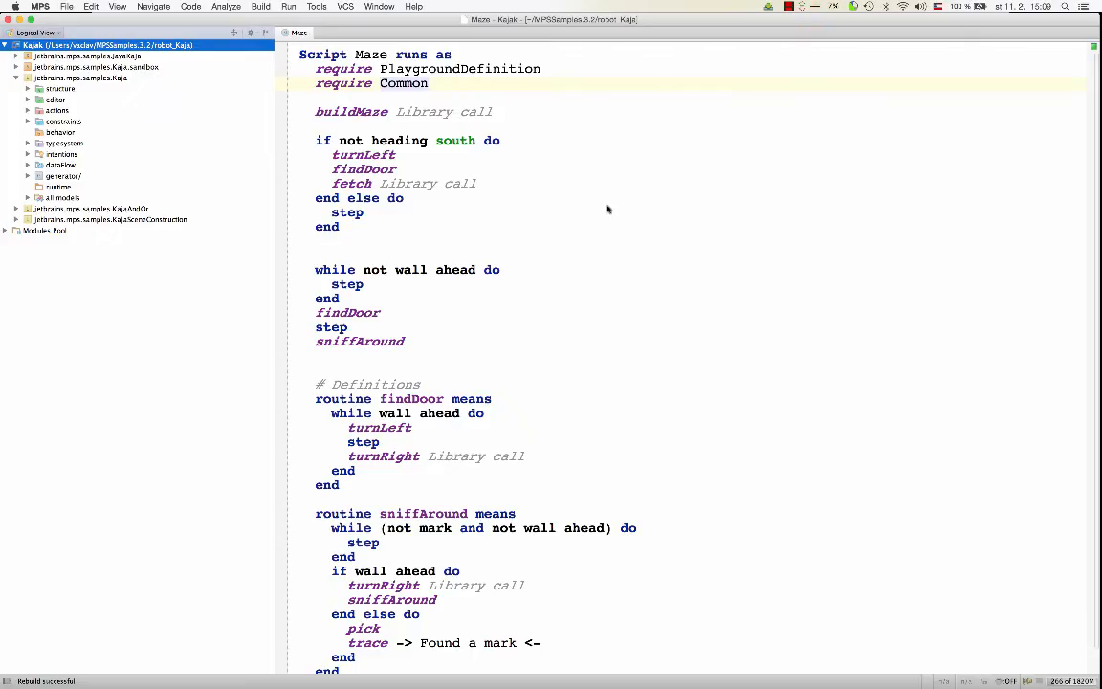
Browse the Kaja structure and constraints models, expanding and collapsing their folders.
left_click(60, 88)
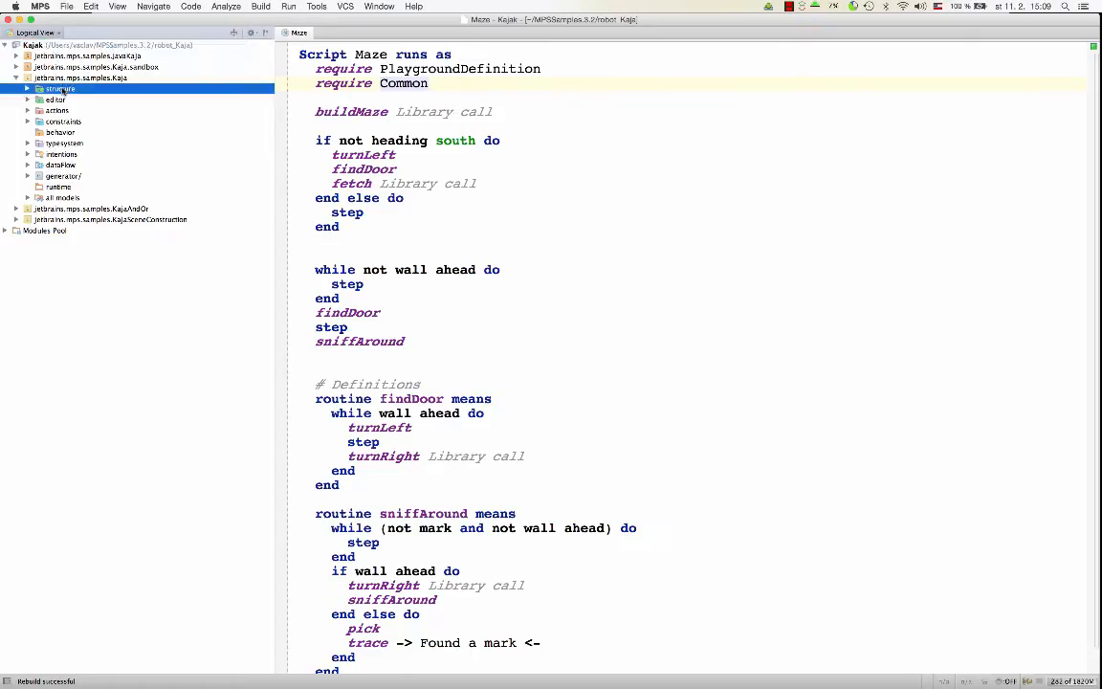
left_click(22, 88)
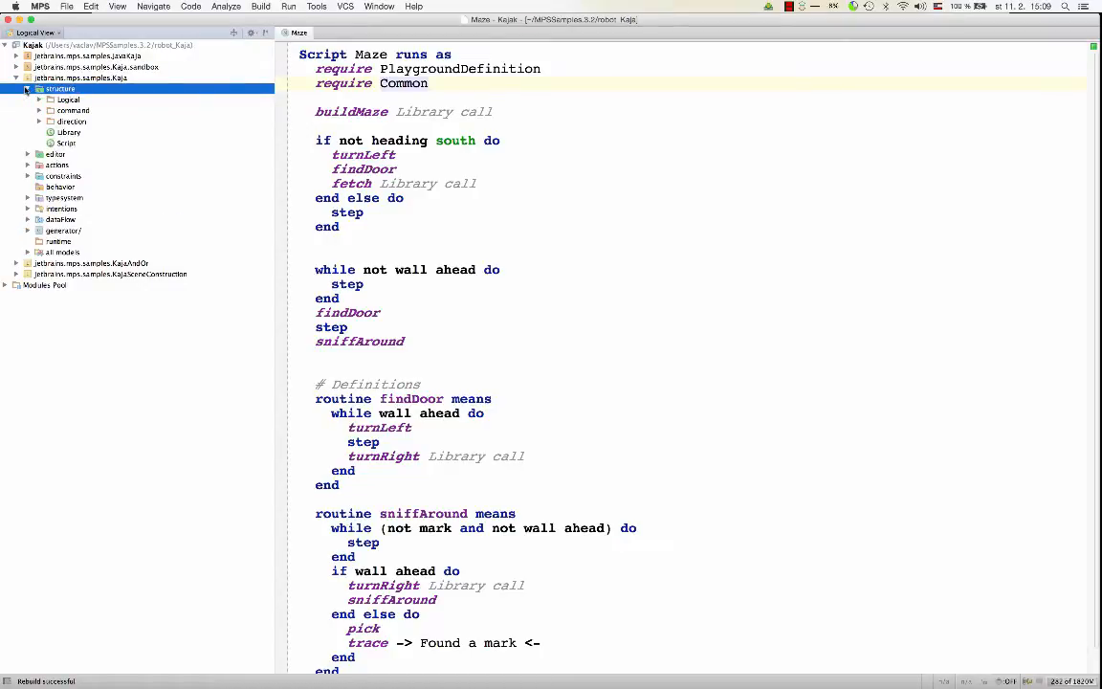
left_click(27, 87)
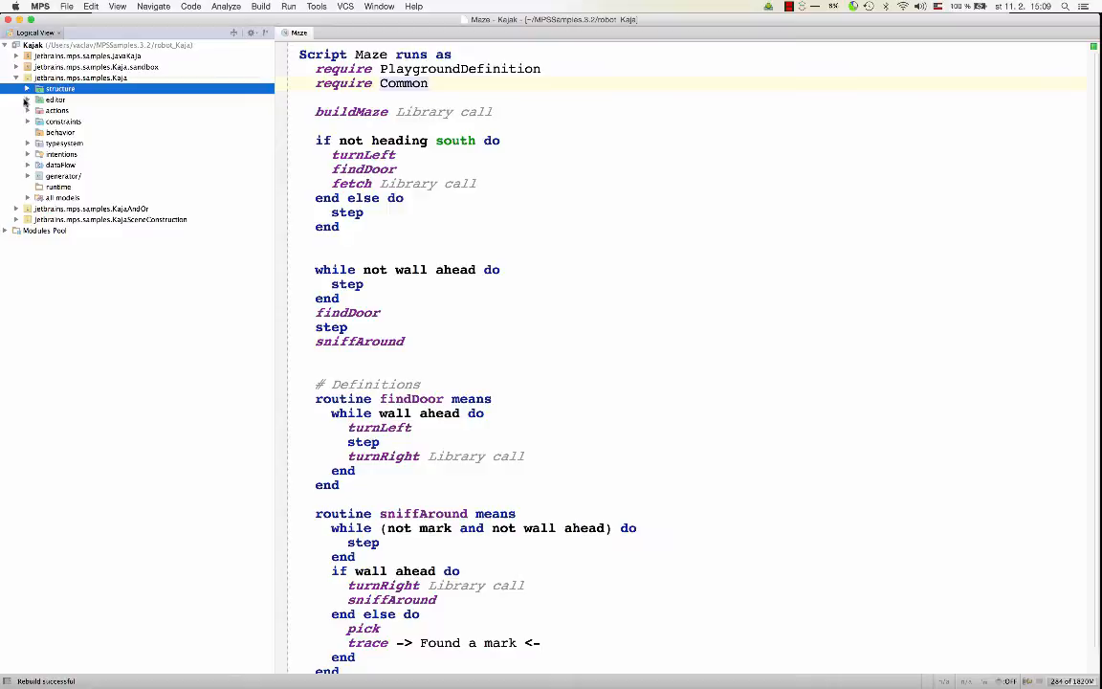
left_click(39, 135)
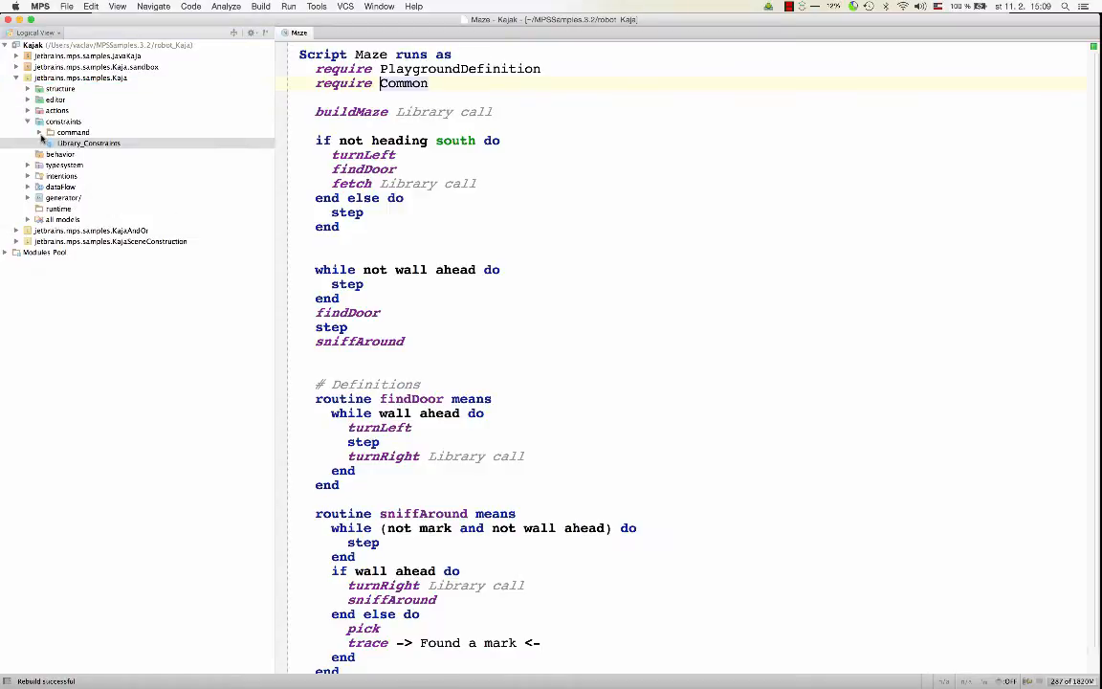
left_click(40, 132)
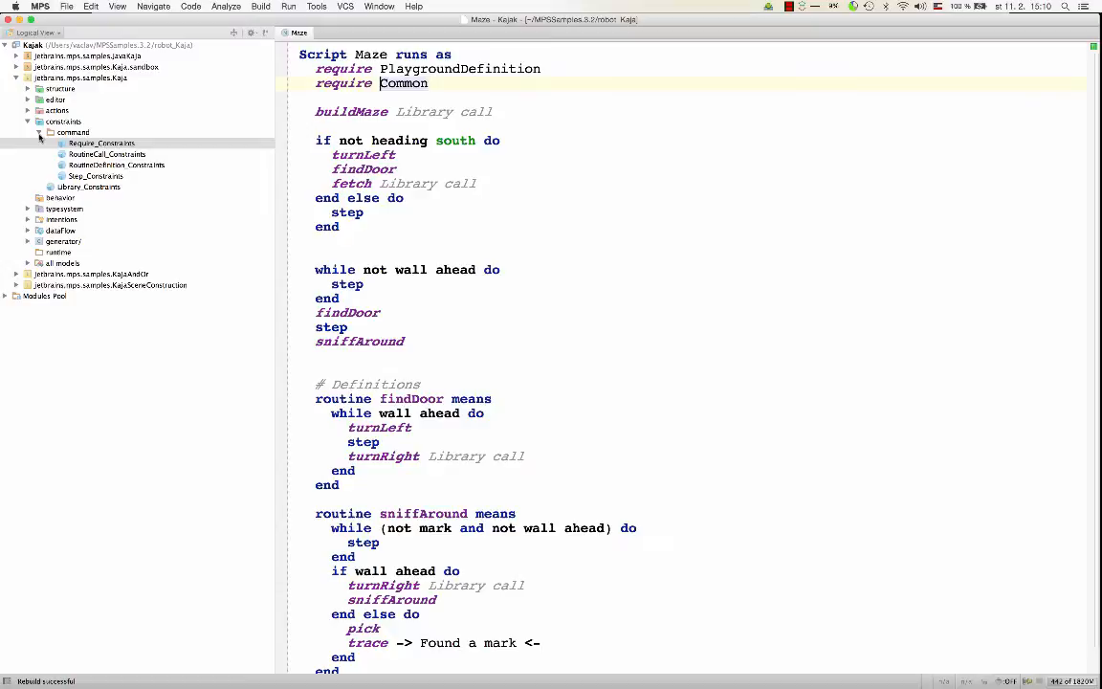
left_click(38, 132)
type("Ab")
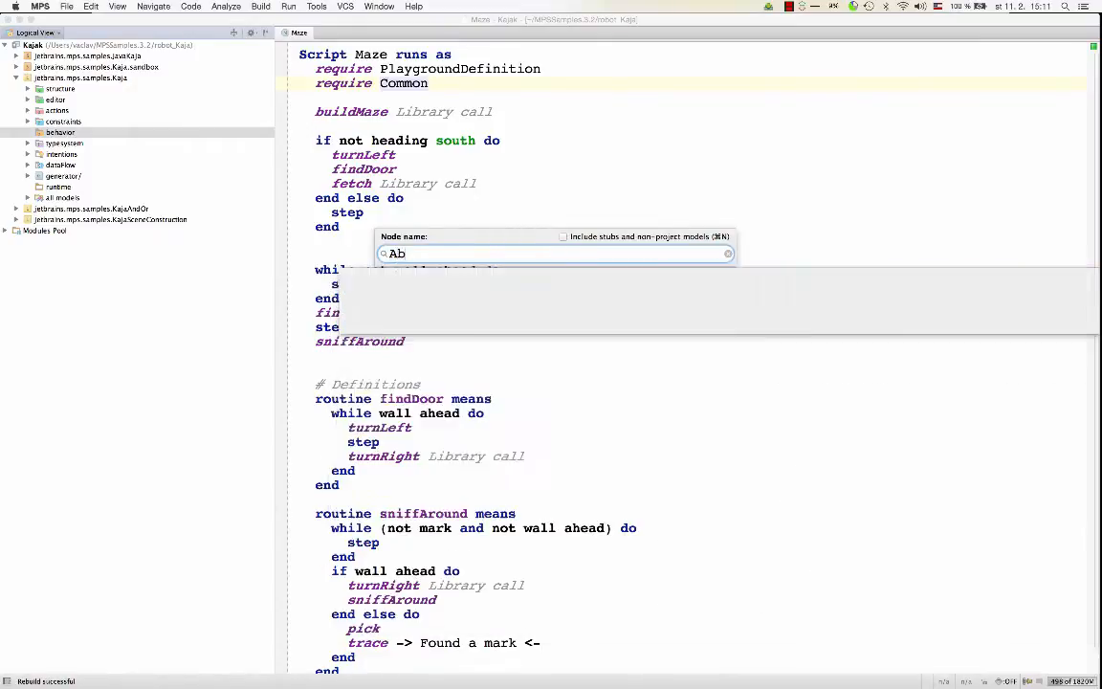
Find the AbstractCommand concept through Go to Node and open it.
type("Com")
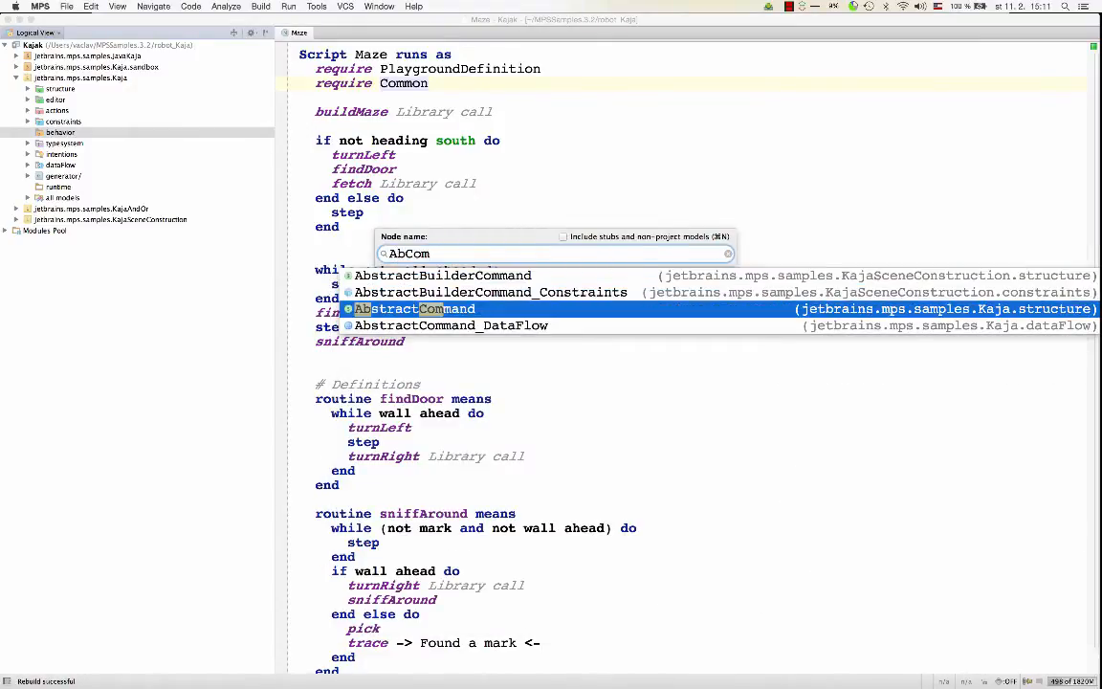
left_click(417, 308)
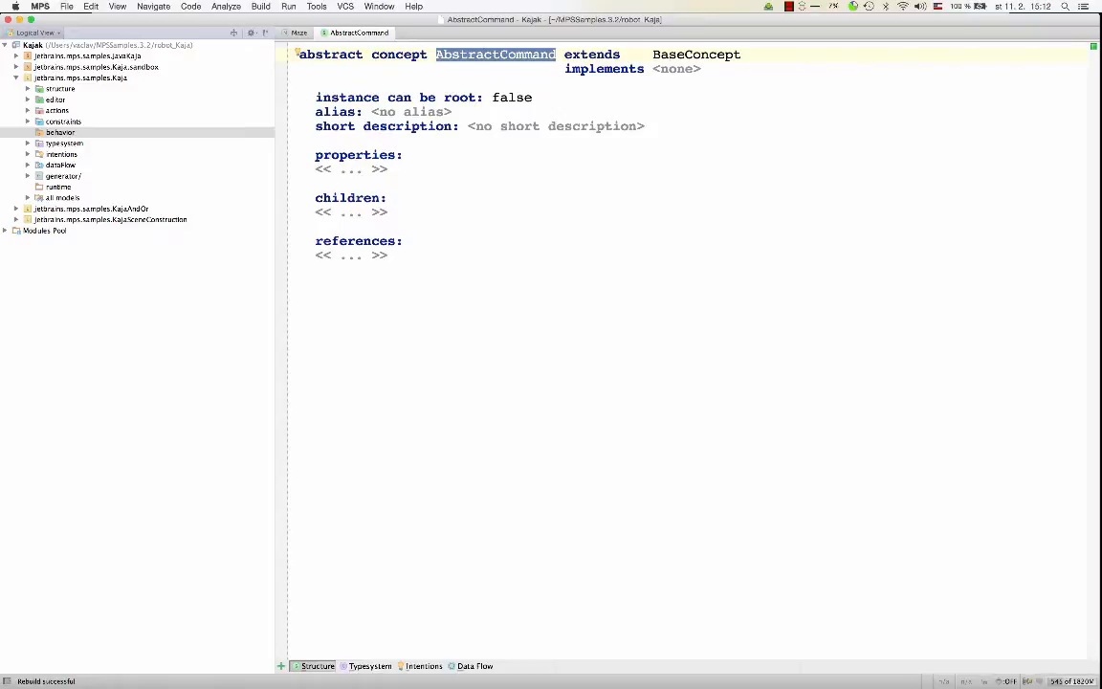
mouse_move(317, 555)
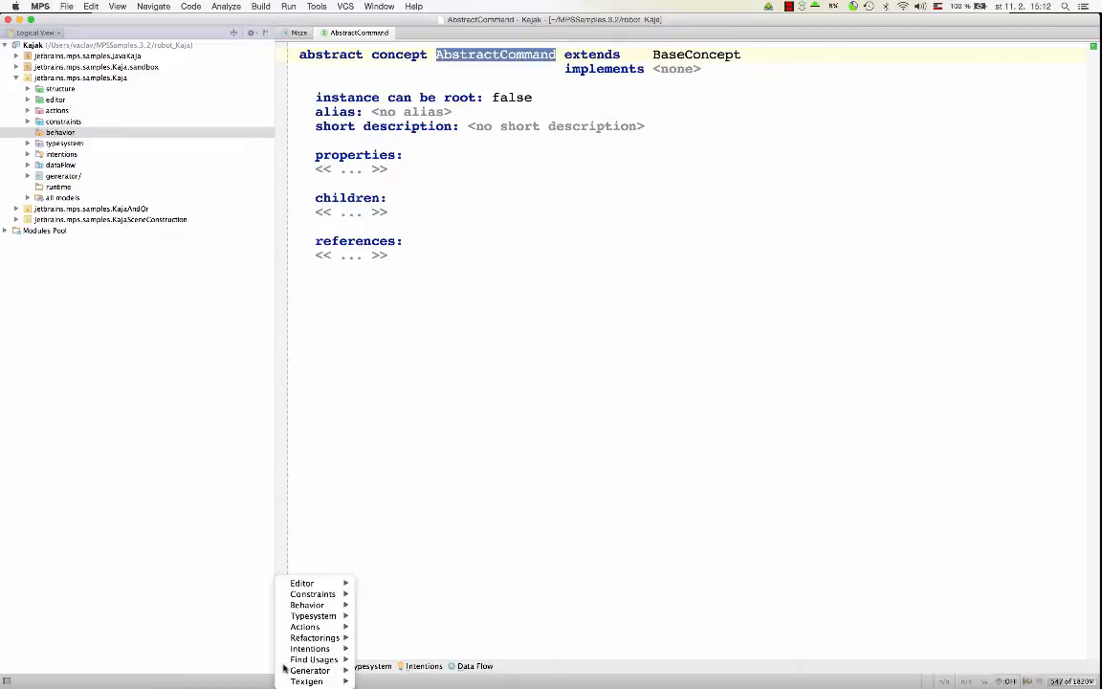
mouse_move(308, 604)
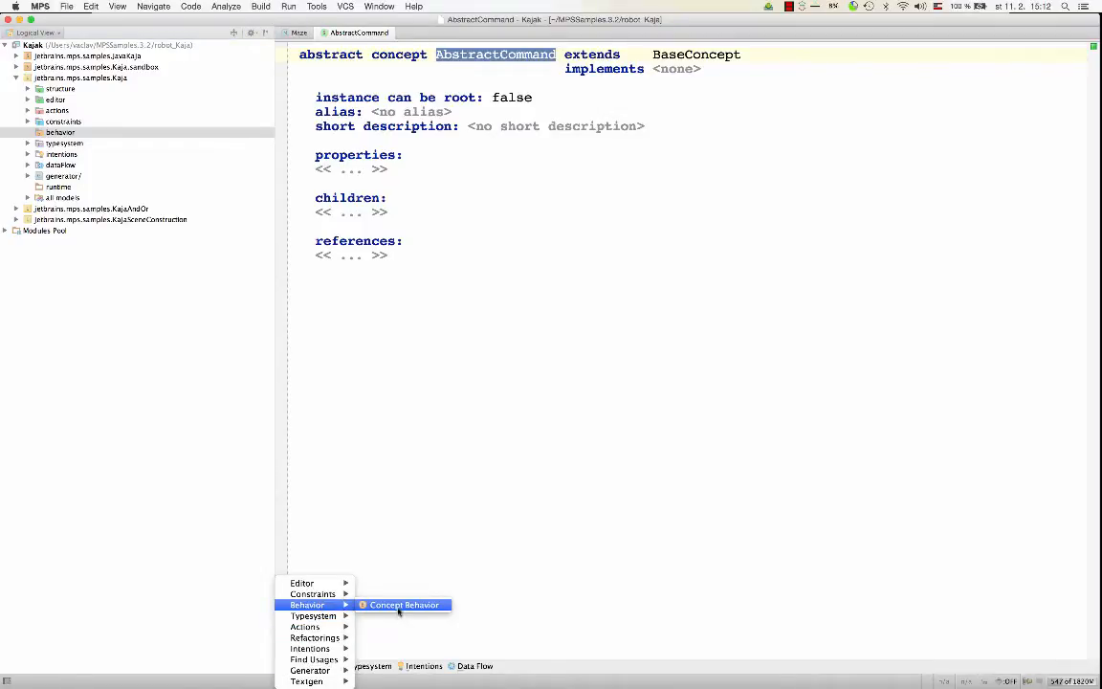
Create AbstractCommand's concept behavior and enter this.<operation> in its constructor.
left_click(409, 605)
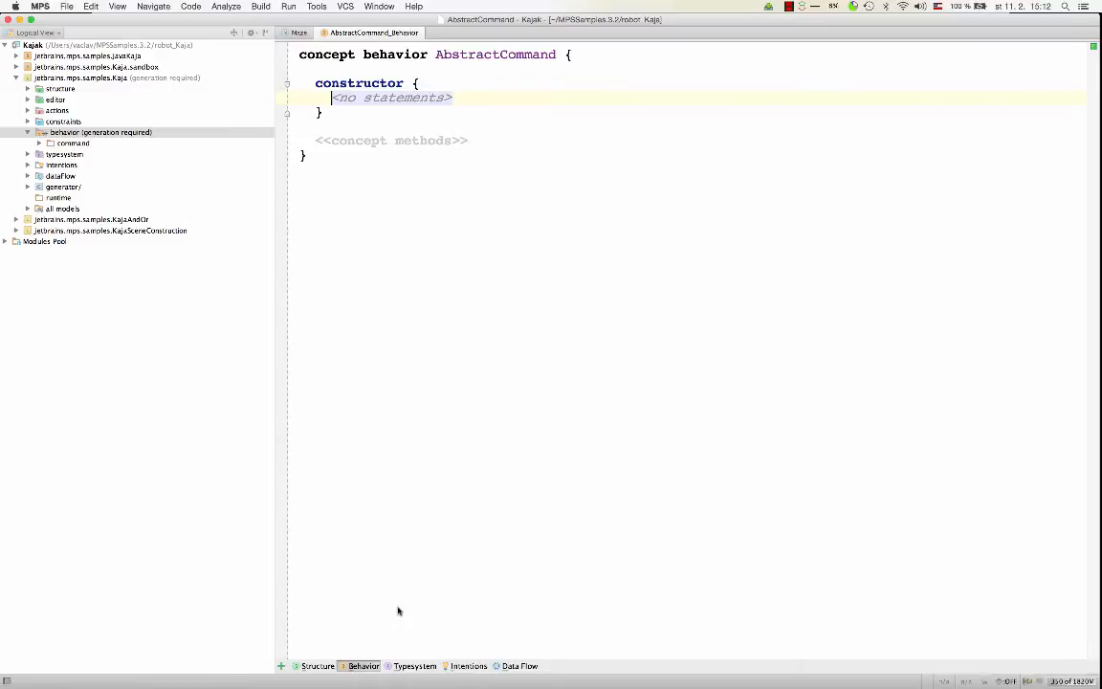
type("th")
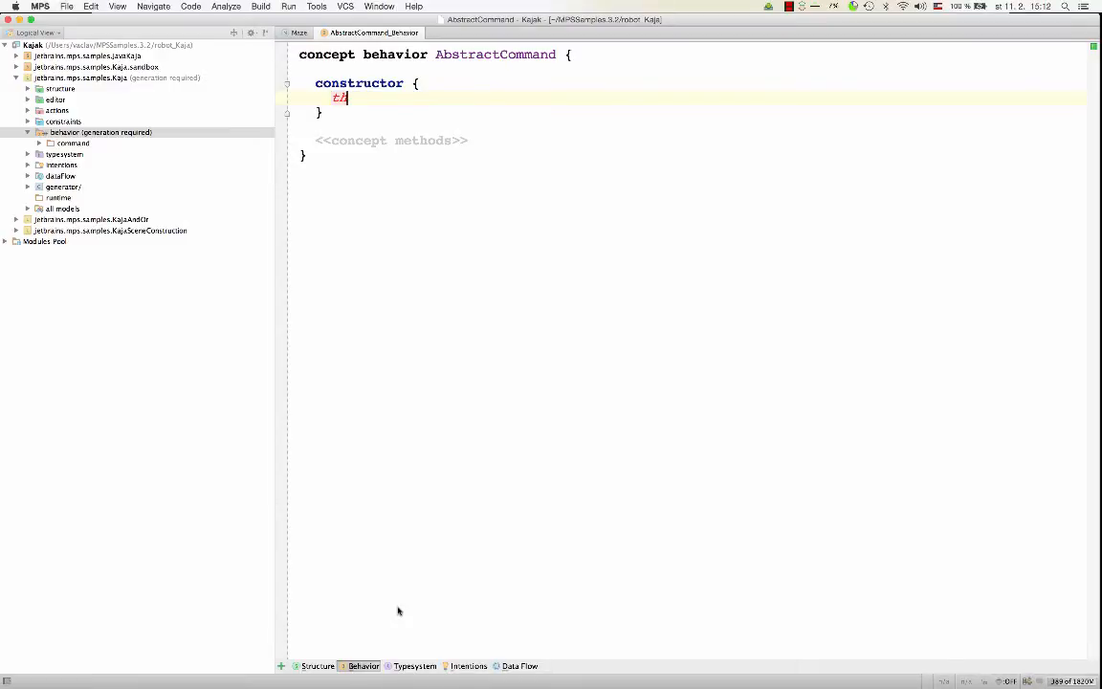
type("this;")
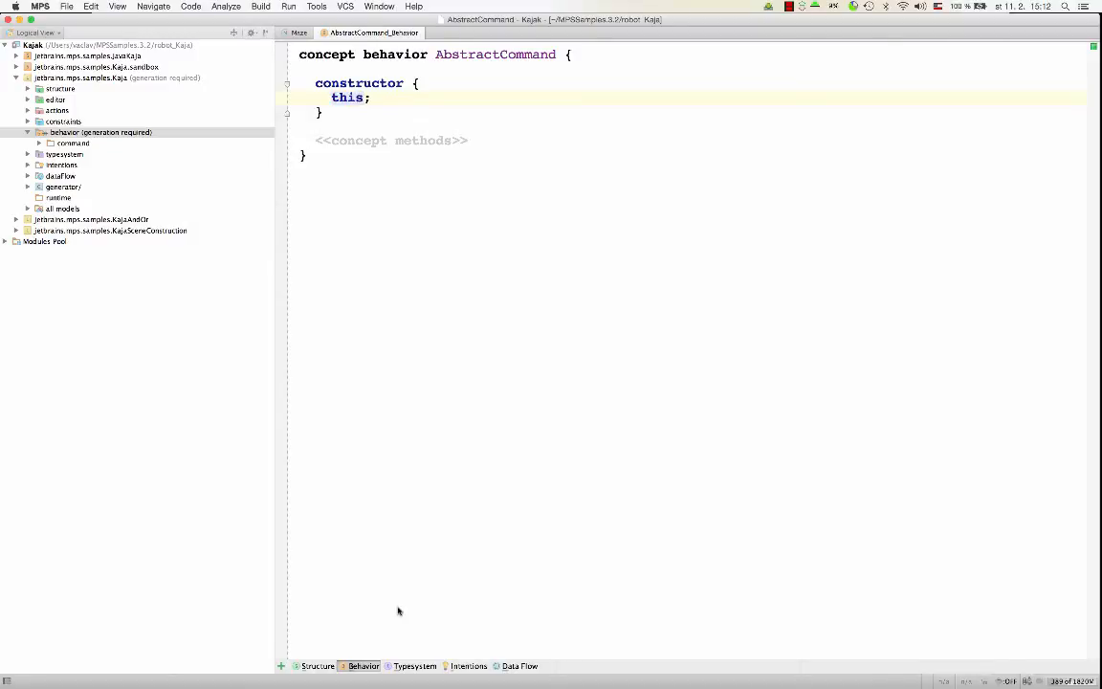
type(".<operation>")
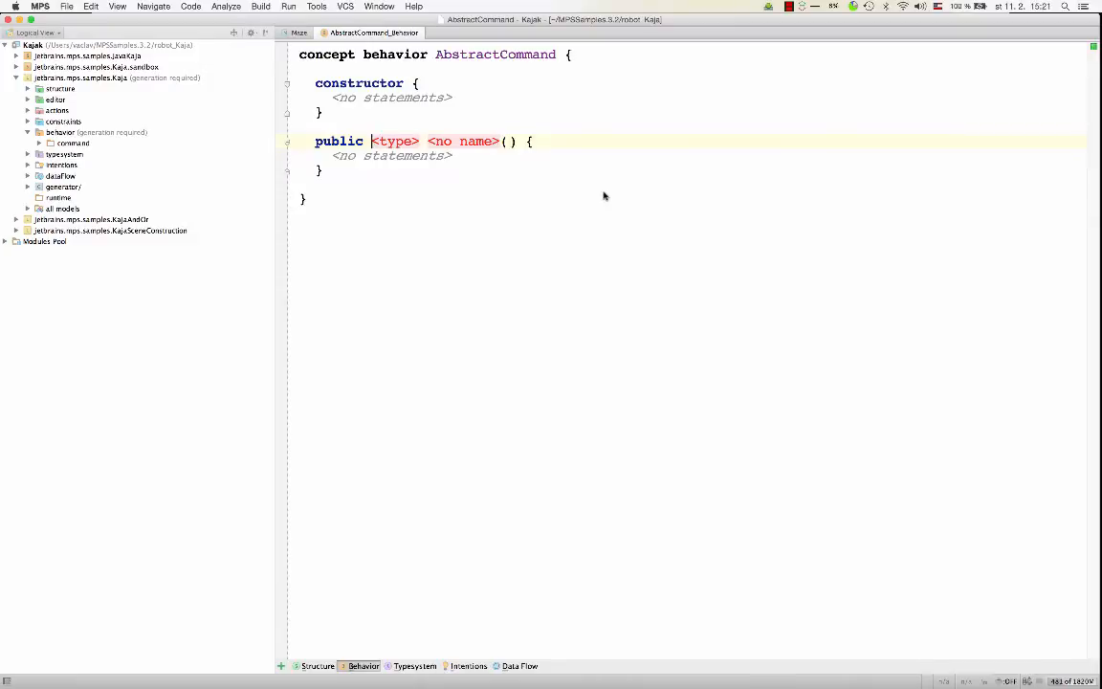
Add an empty public void foo() and a public static void staticFoo() to the behavior.
type("void")
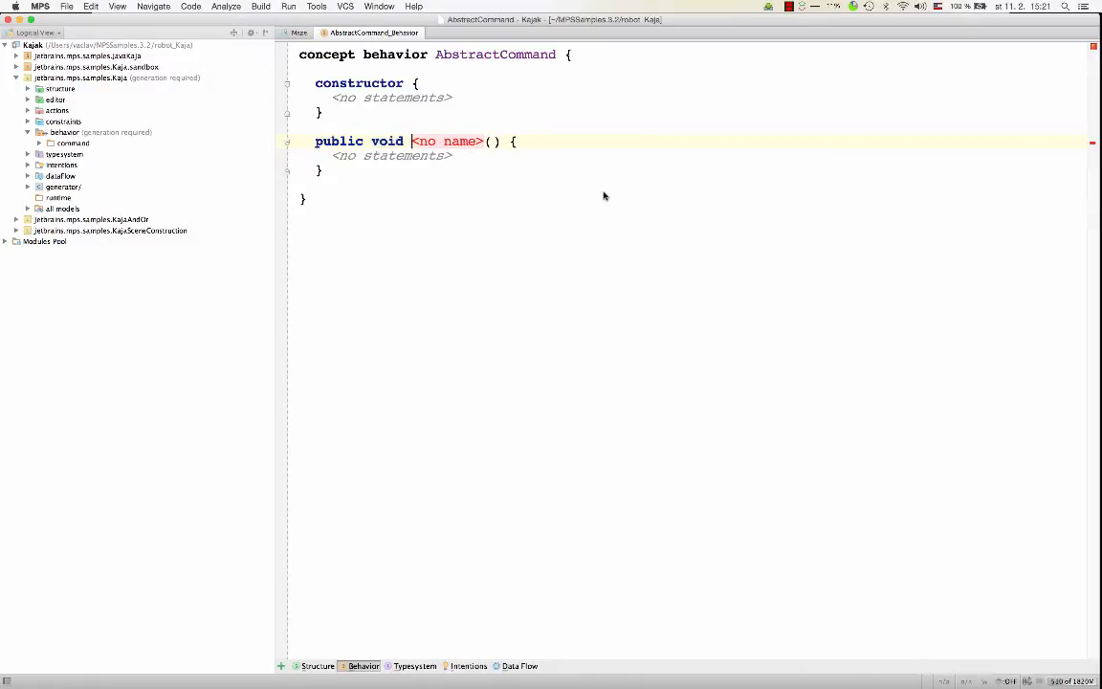
type("foo")
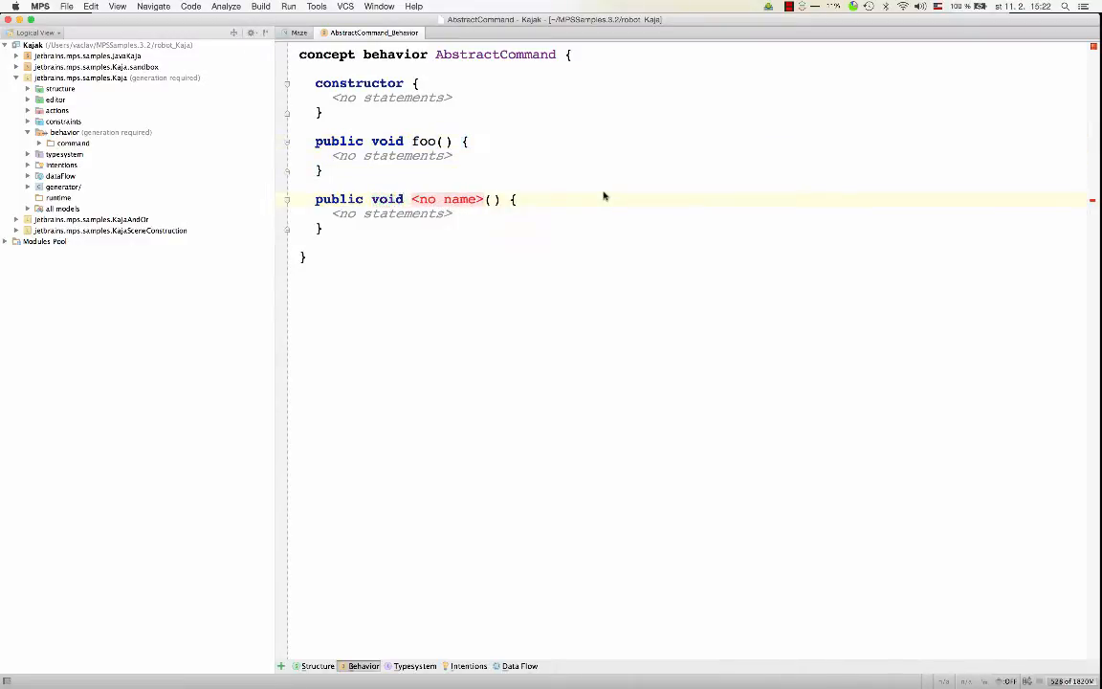
type("stat")
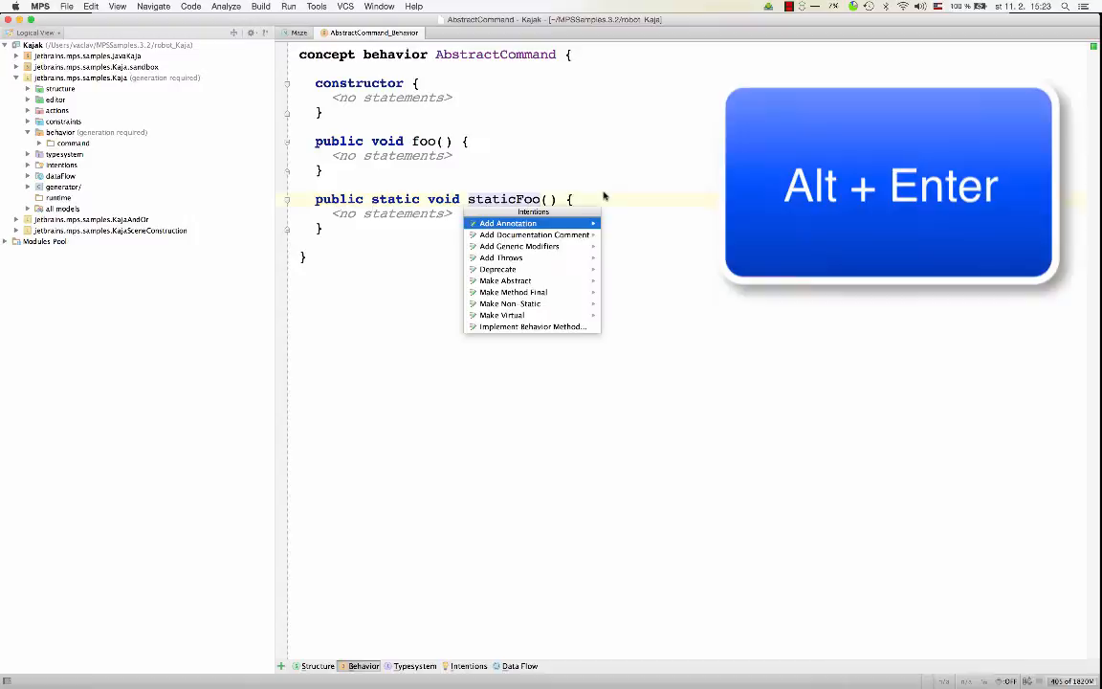
Apply Make Virtual to both staticFoo and foo.
left_click(504, 315)
type("vir")
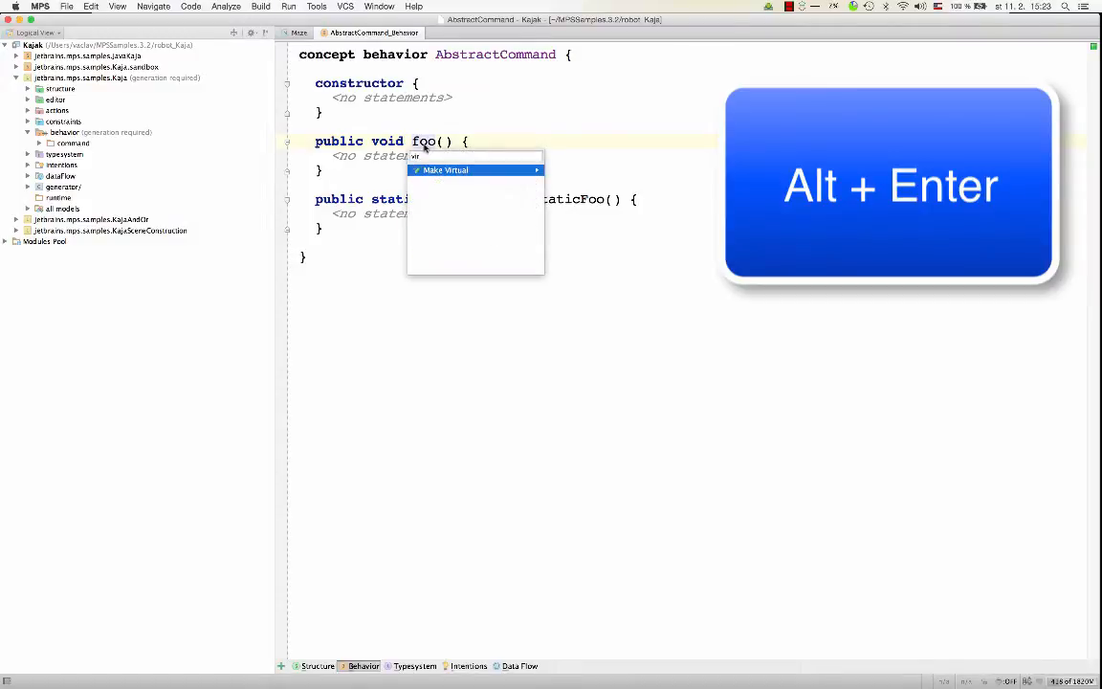
left_click(445, 169)
type("AbComm")
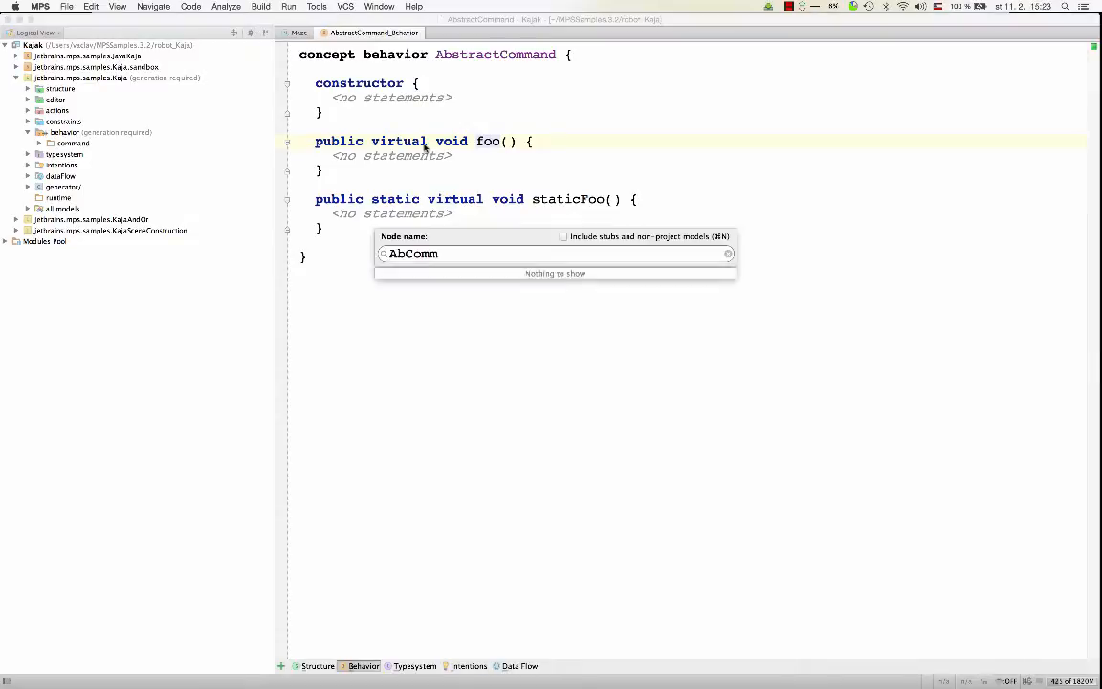
Open IfStatement, create its behavior, and override foo():void from AbstractCommand.
type("IfSta")
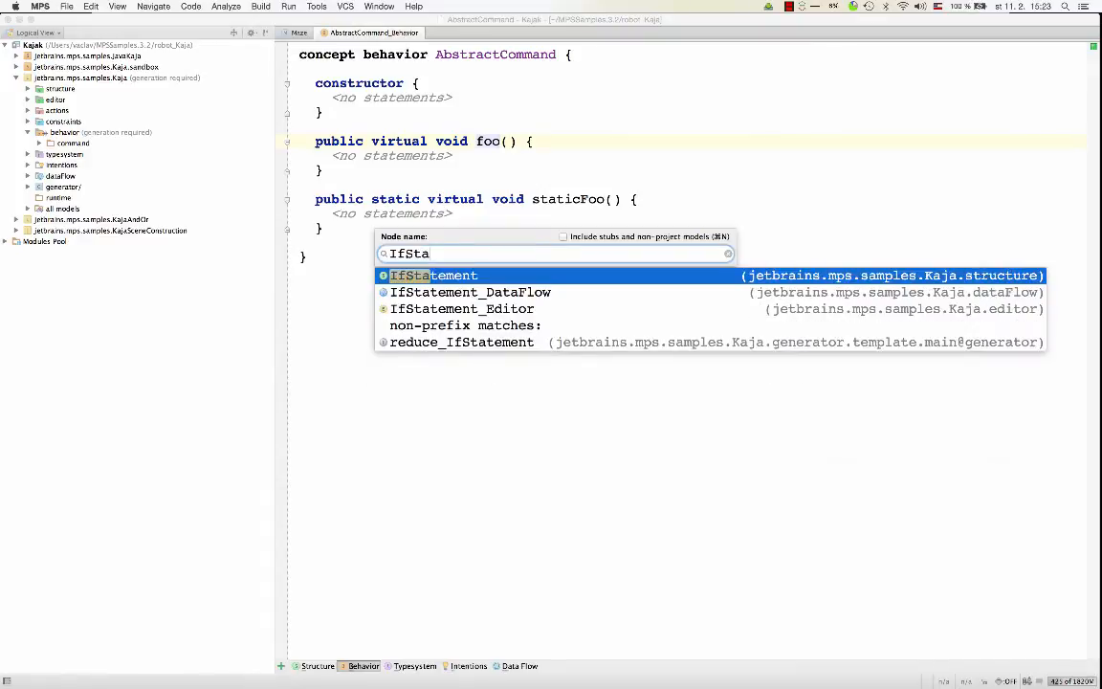
left_click(432, 274)
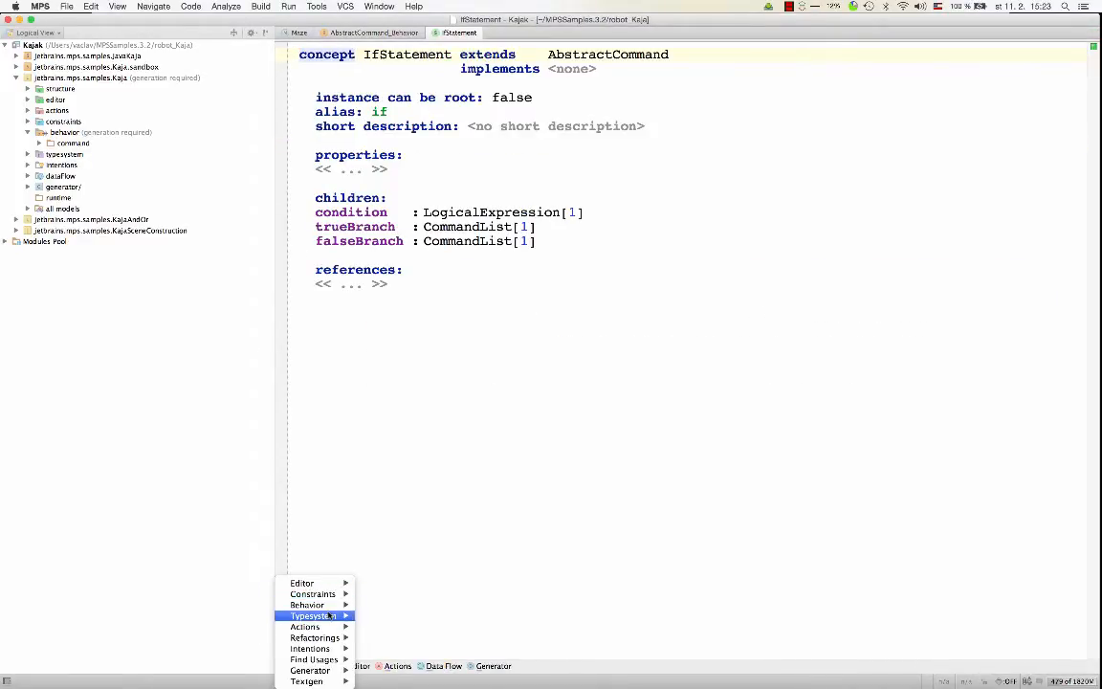
left_click(307, 605)
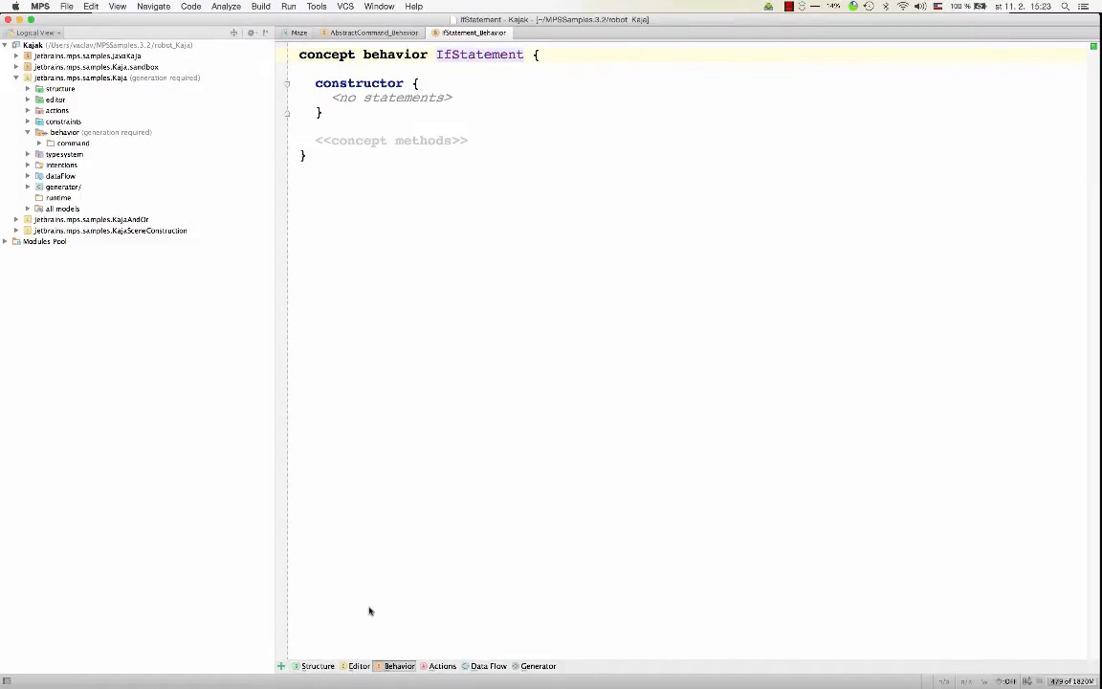
left_click(392, 140)
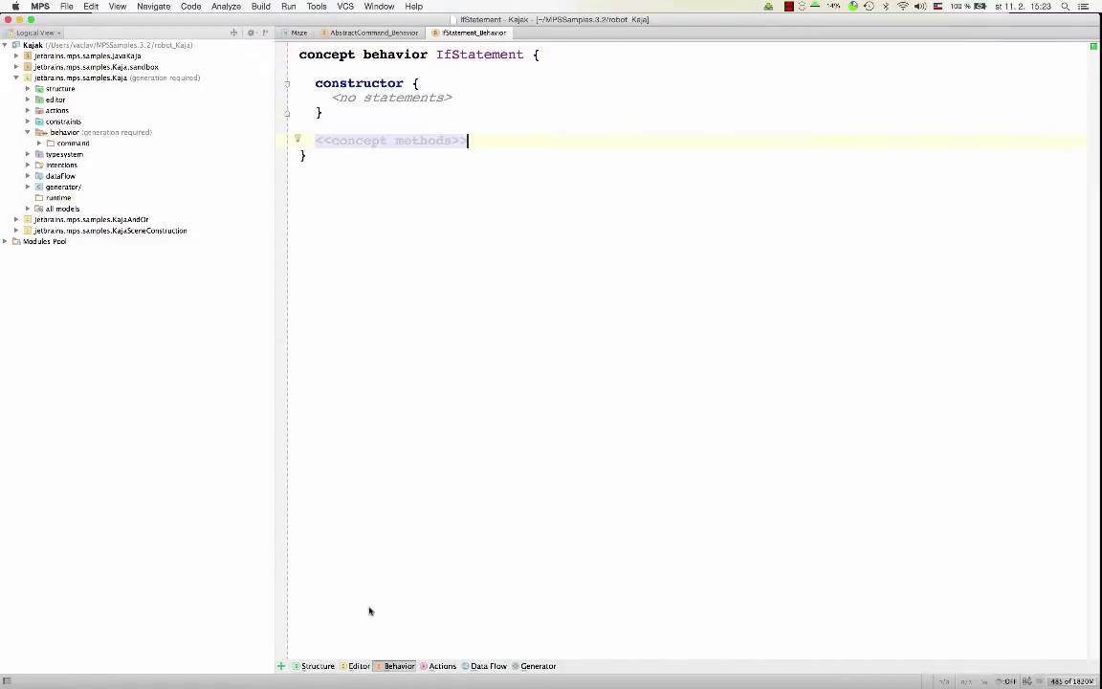
key("cmd+o")
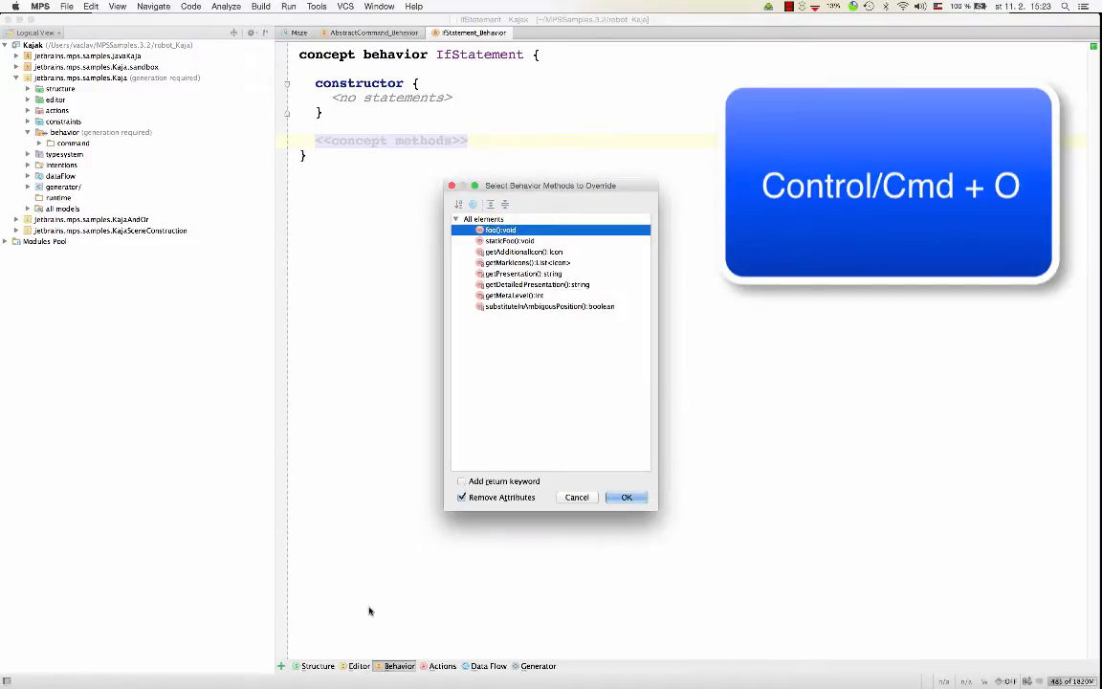
left_click(625, 497)
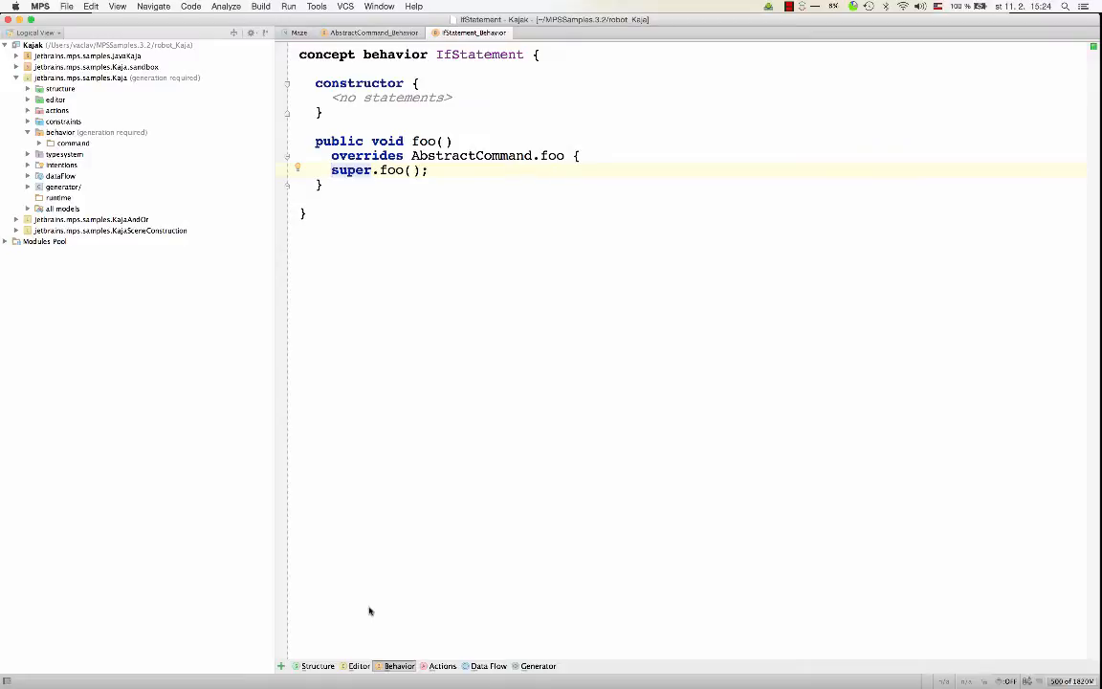
Remove IfStatement's foo override and implement the abstract foo():void instead.
double_click(350, 170)
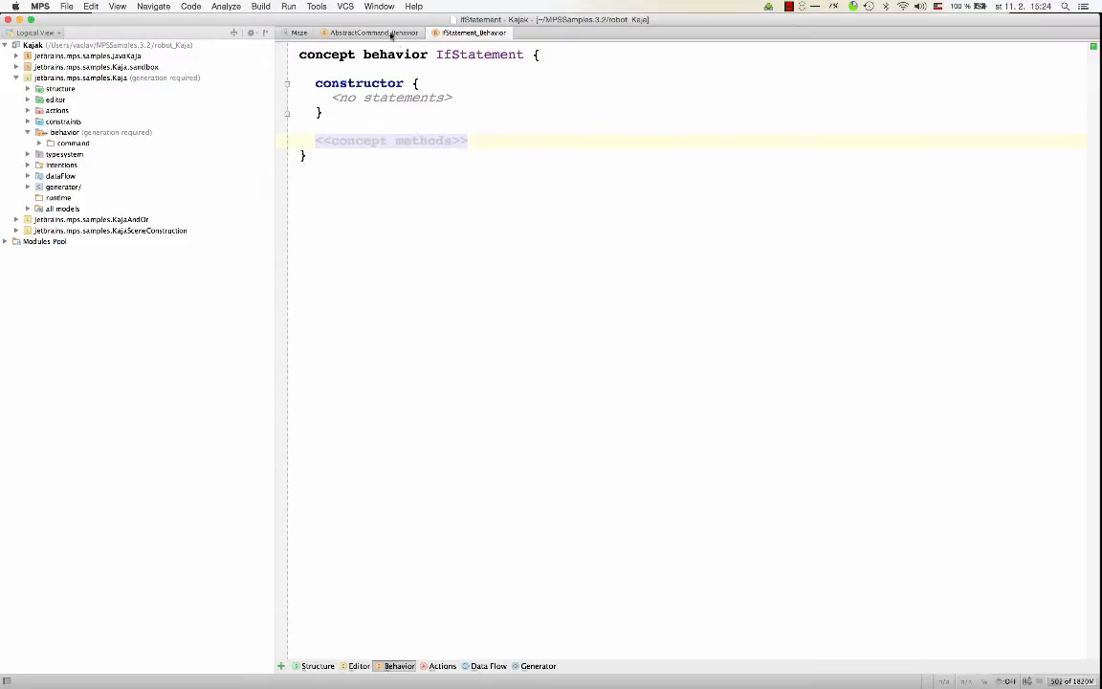
left_click(378, 32)
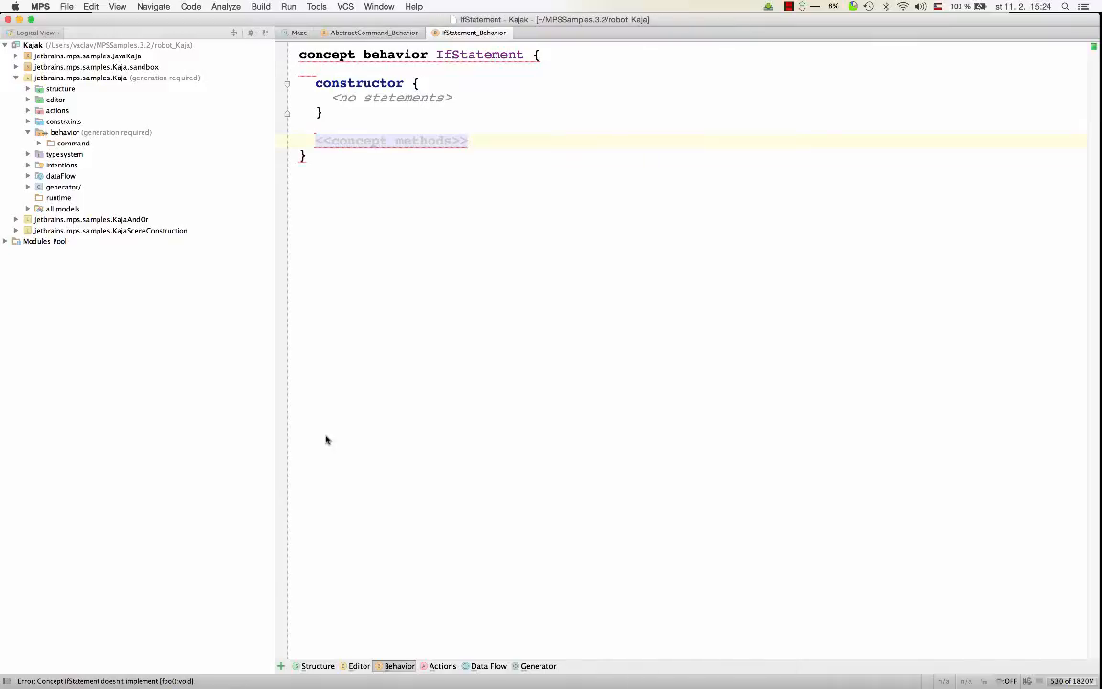
left_click(315, 665)
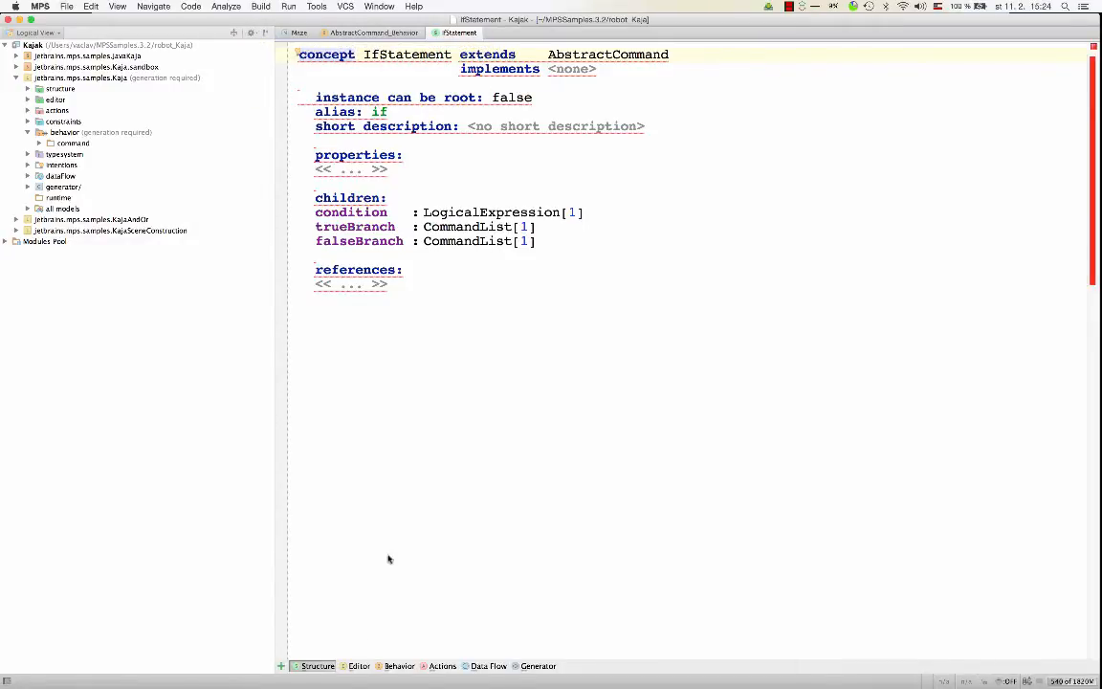
left_click(397, 666)
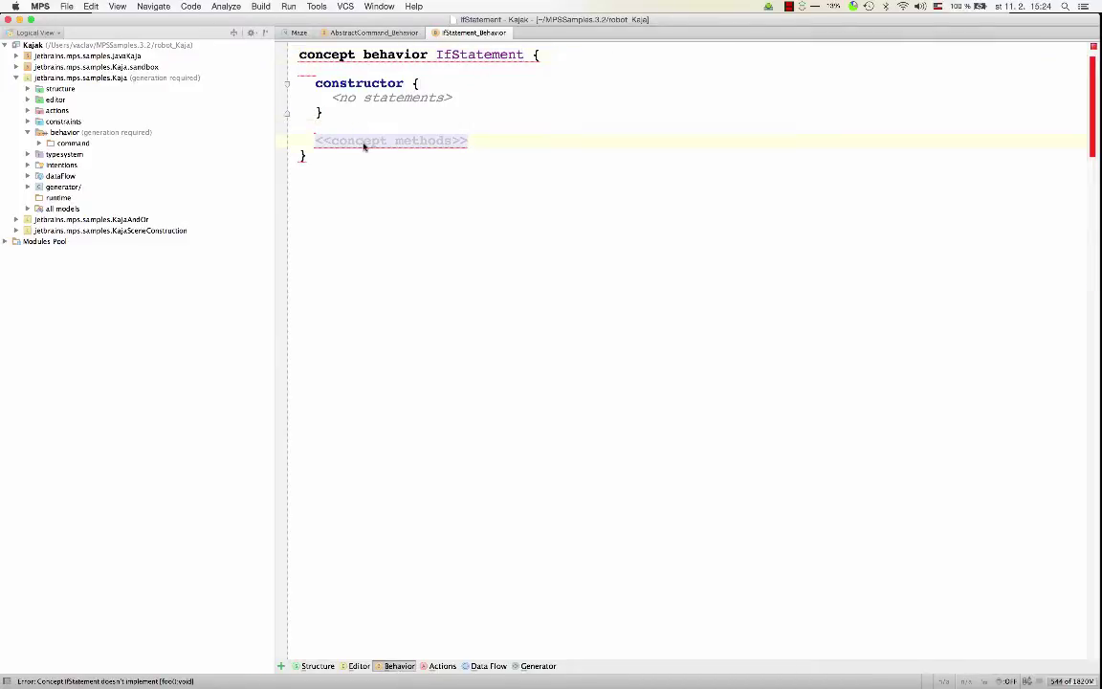
key("cmd+i")
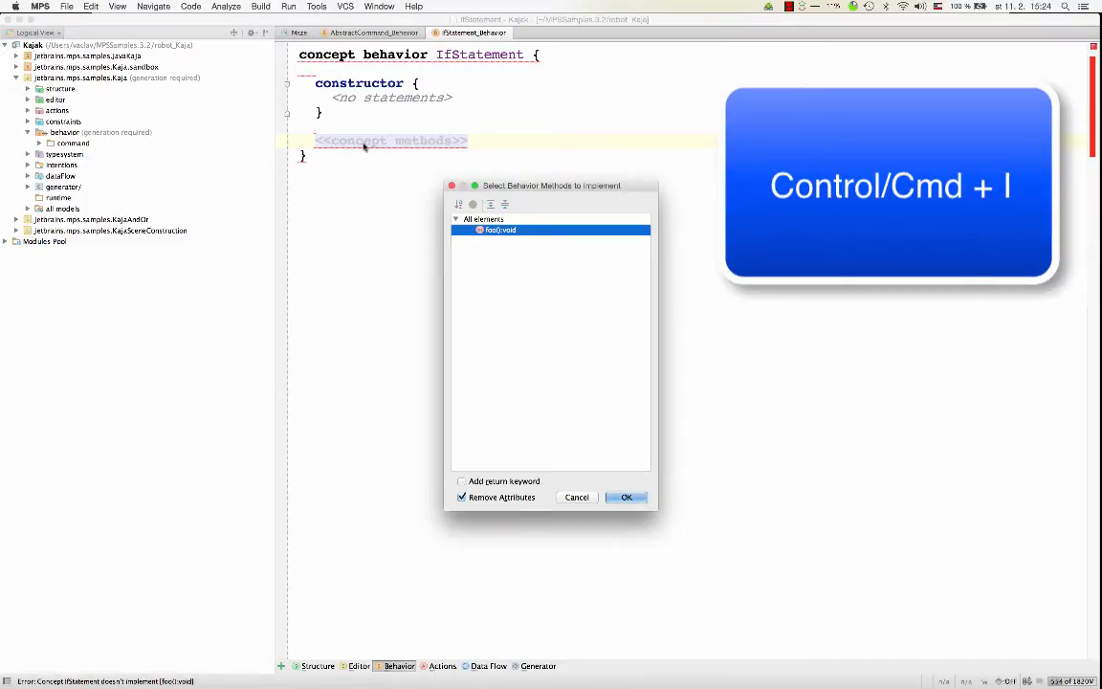
left_click(626, 498)
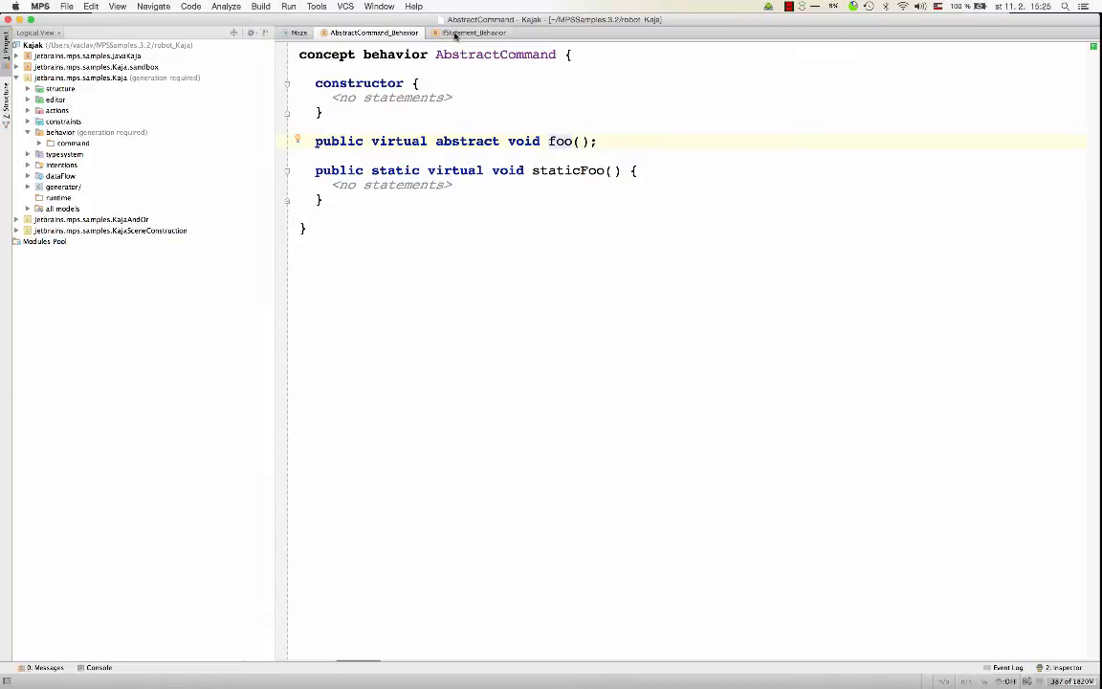
left_click(482, 33)
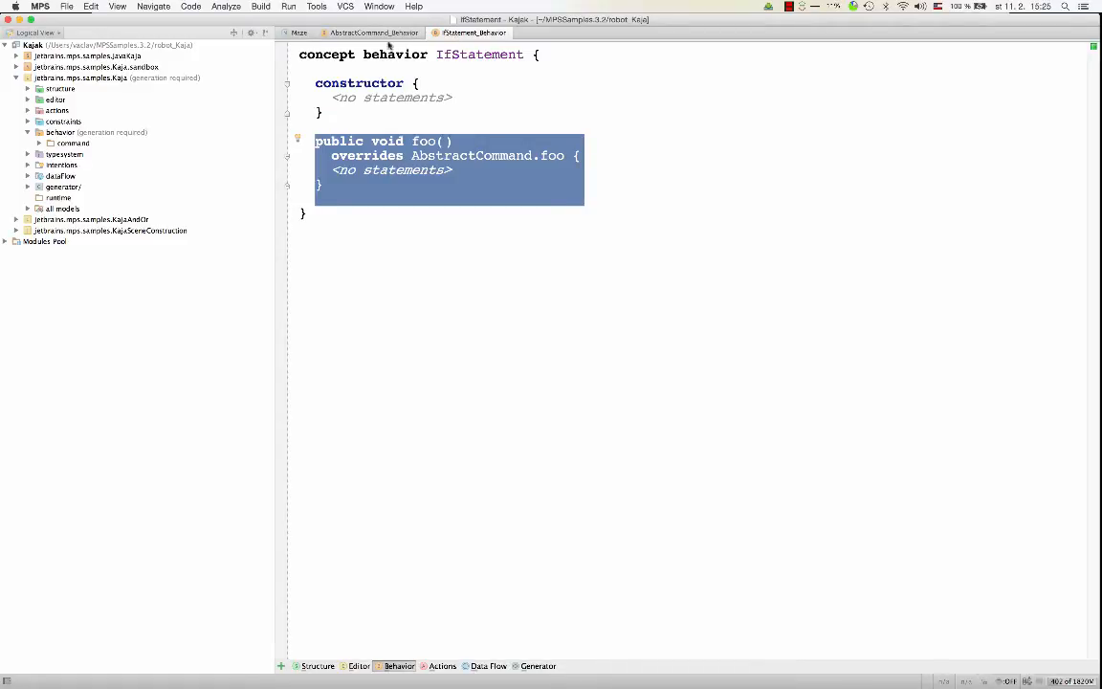
left_click(471, 169)
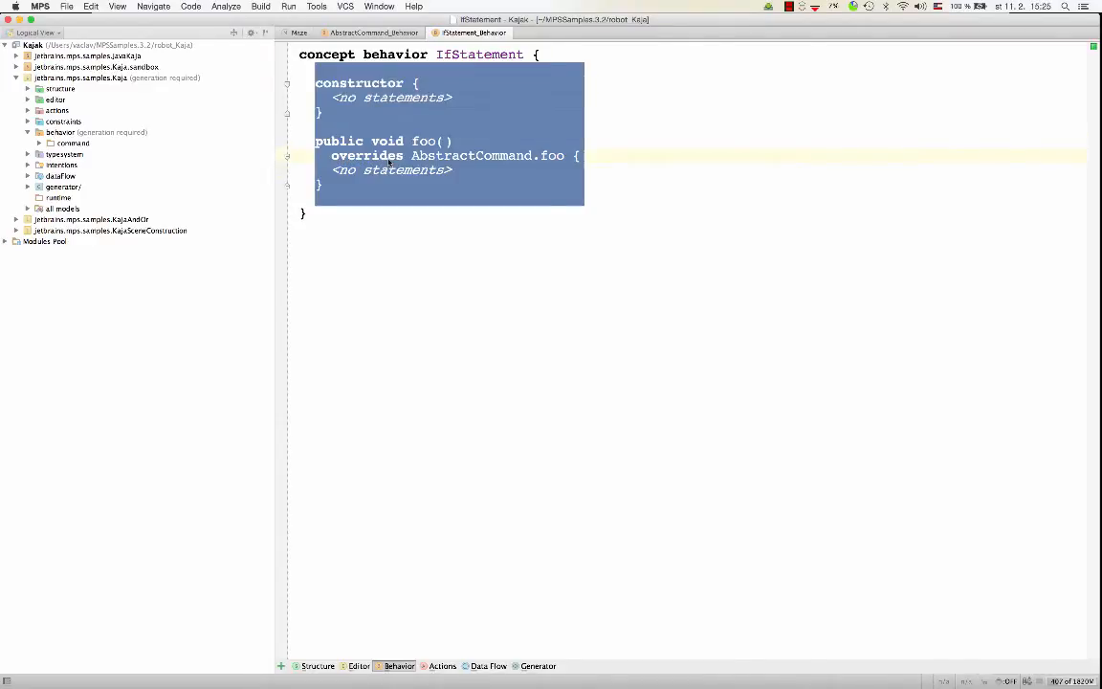
left_click(496, 156)
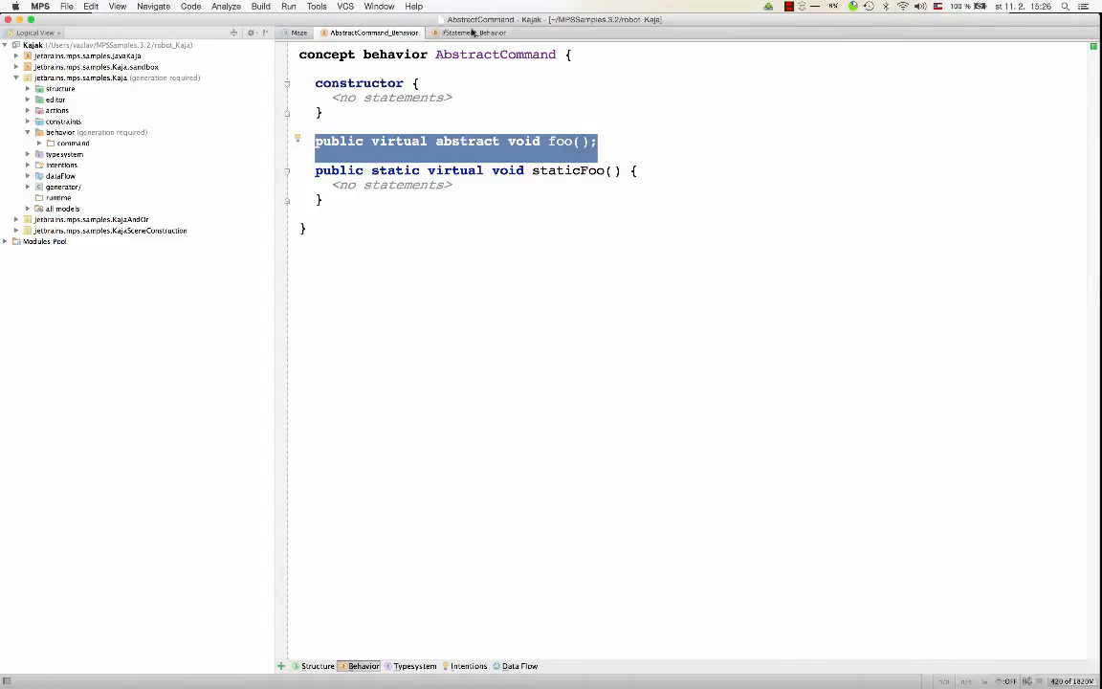
left_click(464, 33)
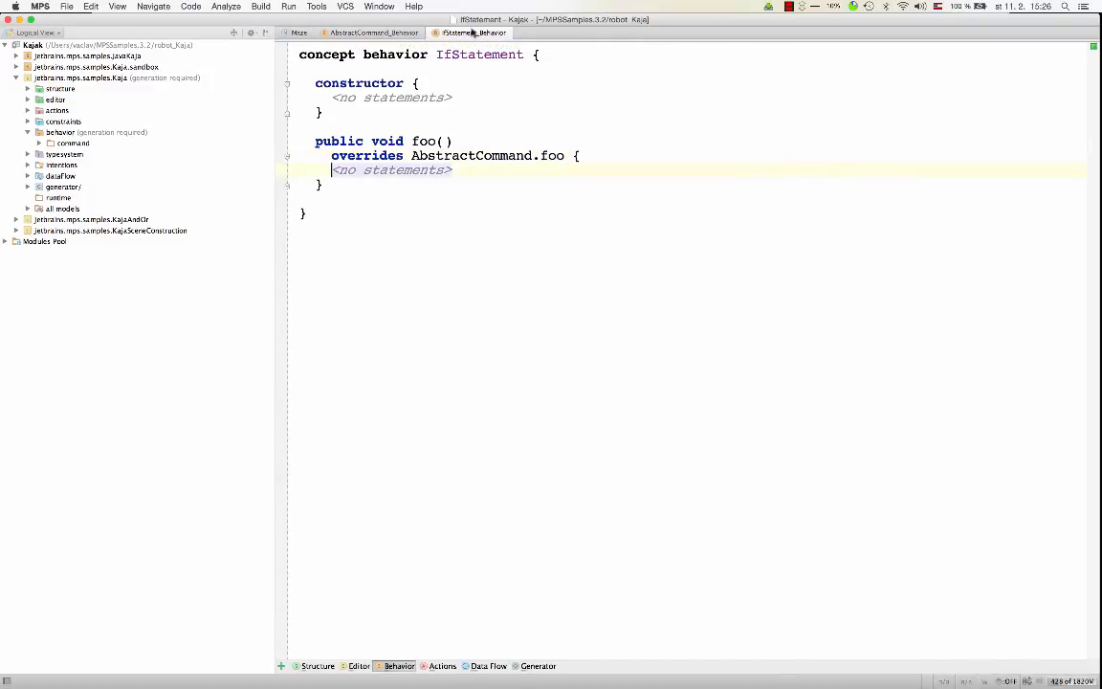
left_click(368, 33)
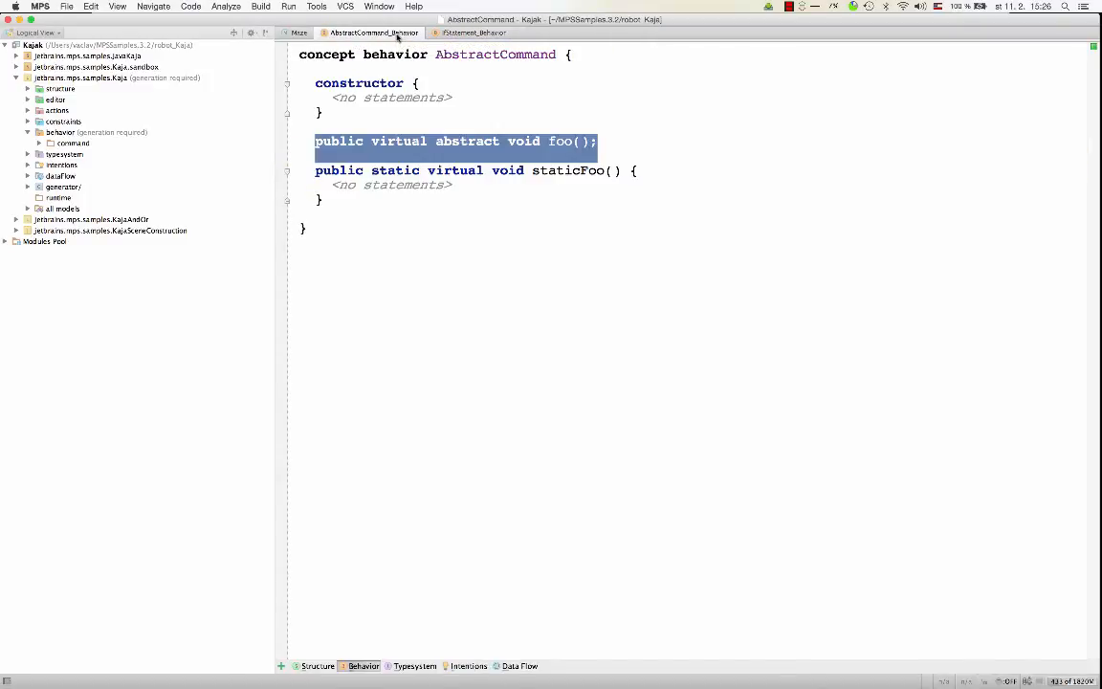
Make AbstractCommand's foo non-abstract, review IfStatement's tabs, and open the CommandList concept.
left_click(467, 140)
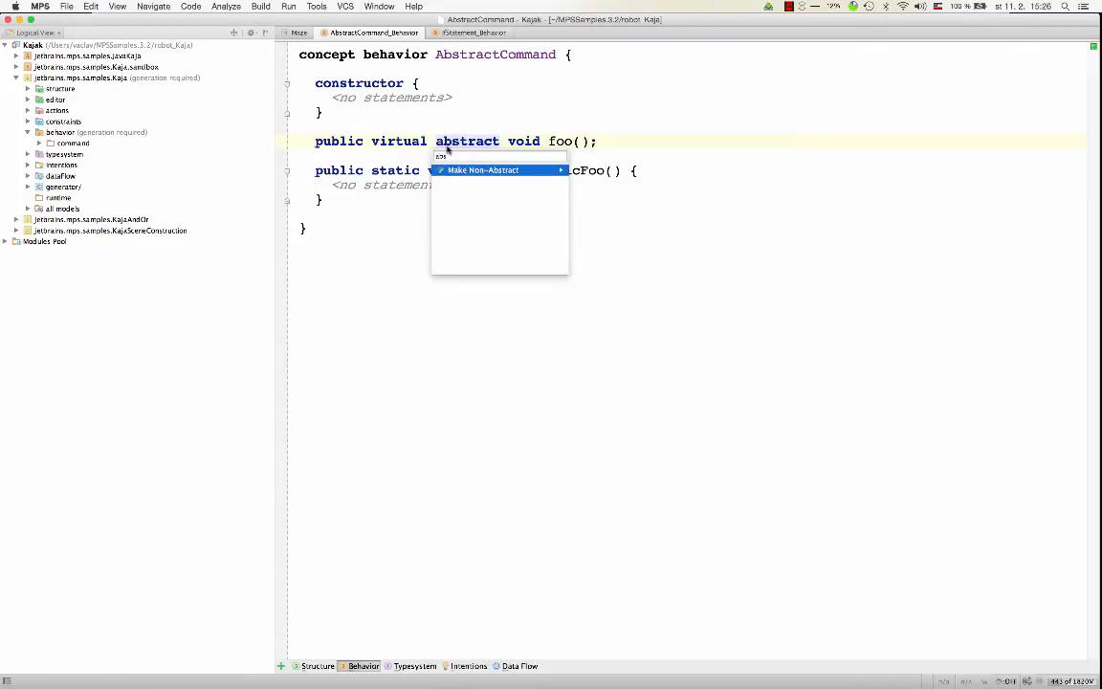
left_click(481, 169)
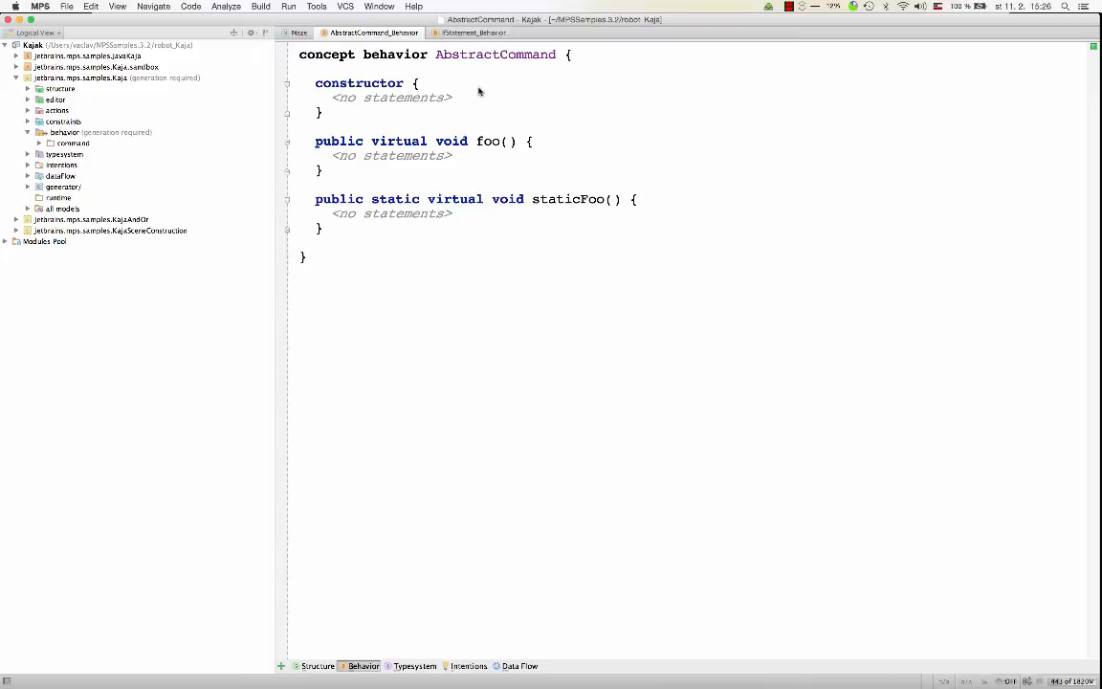
left_click(476, 33)
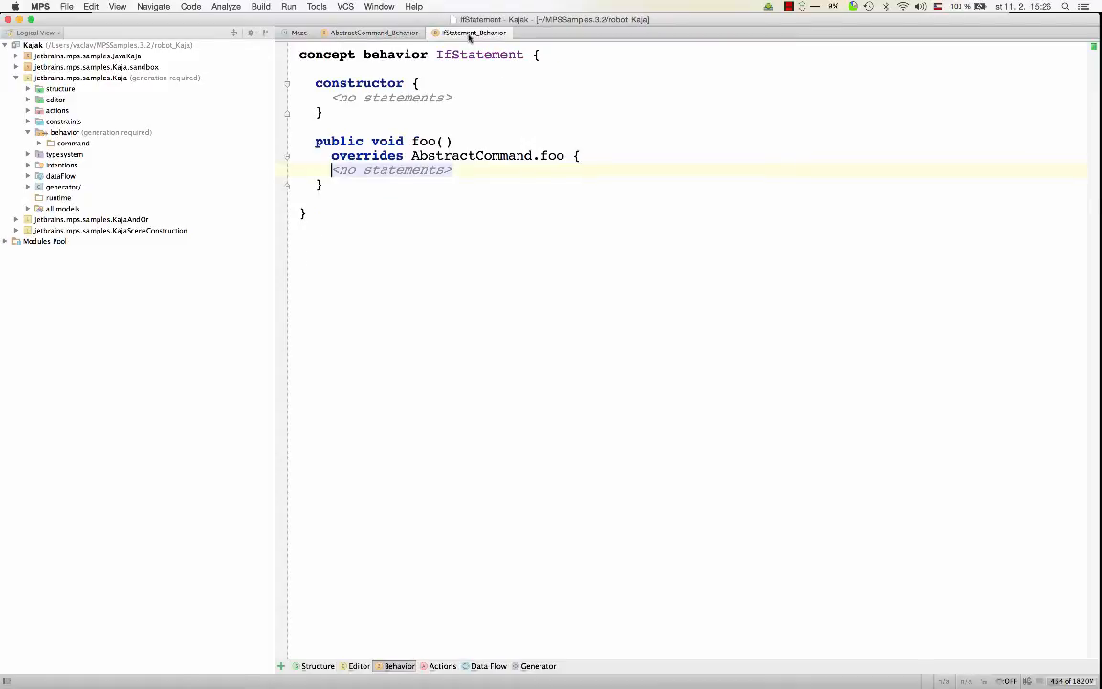
mouse_move(469, 39)
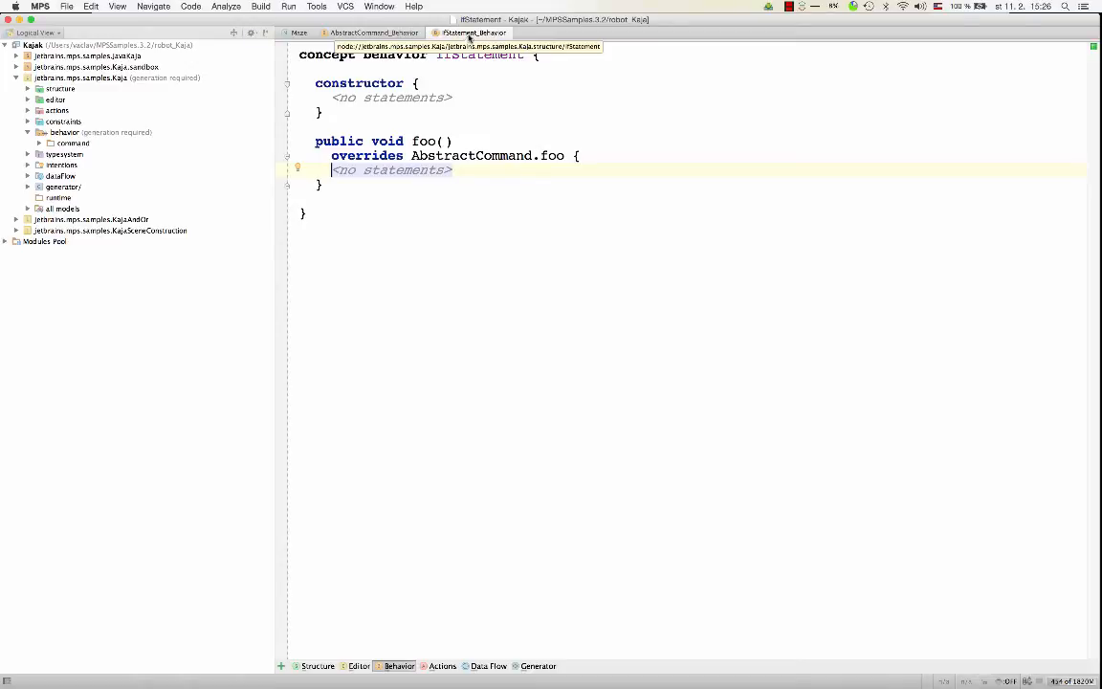
mouse_move(315, 615)
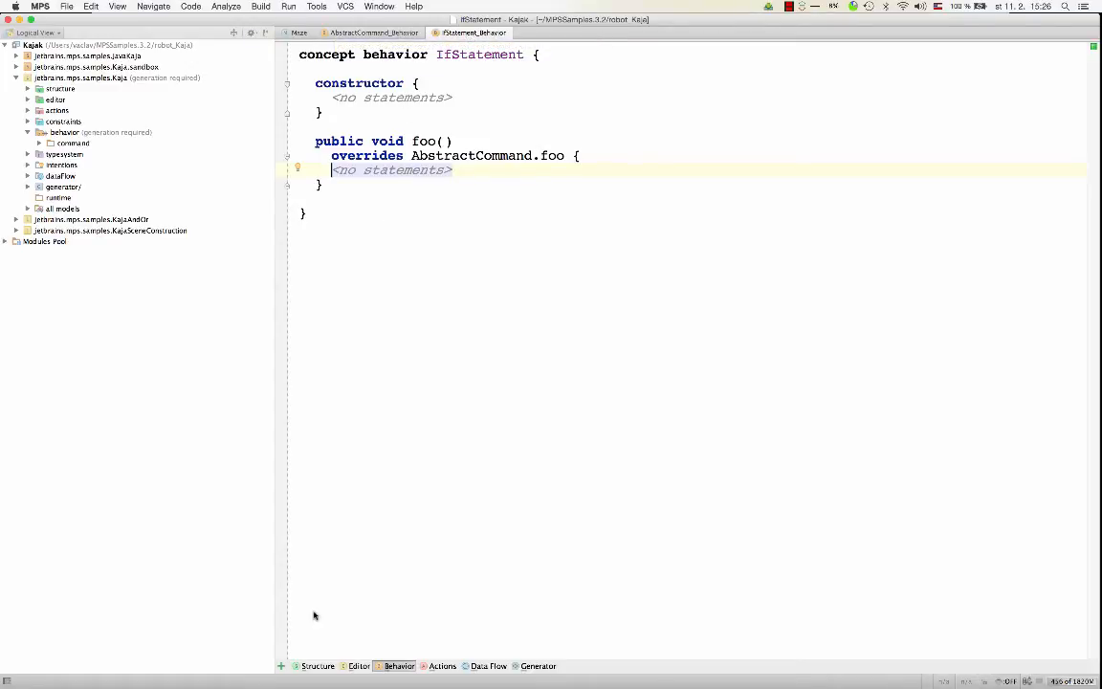
left_click(315, 665)
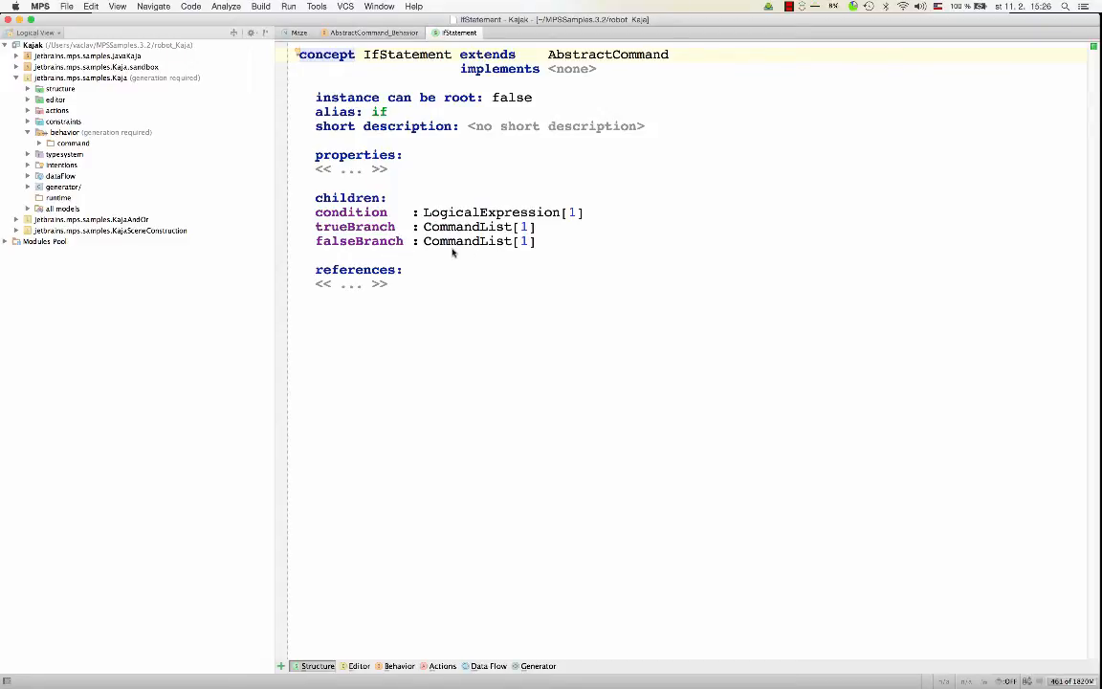
mouse_move(377, 620)
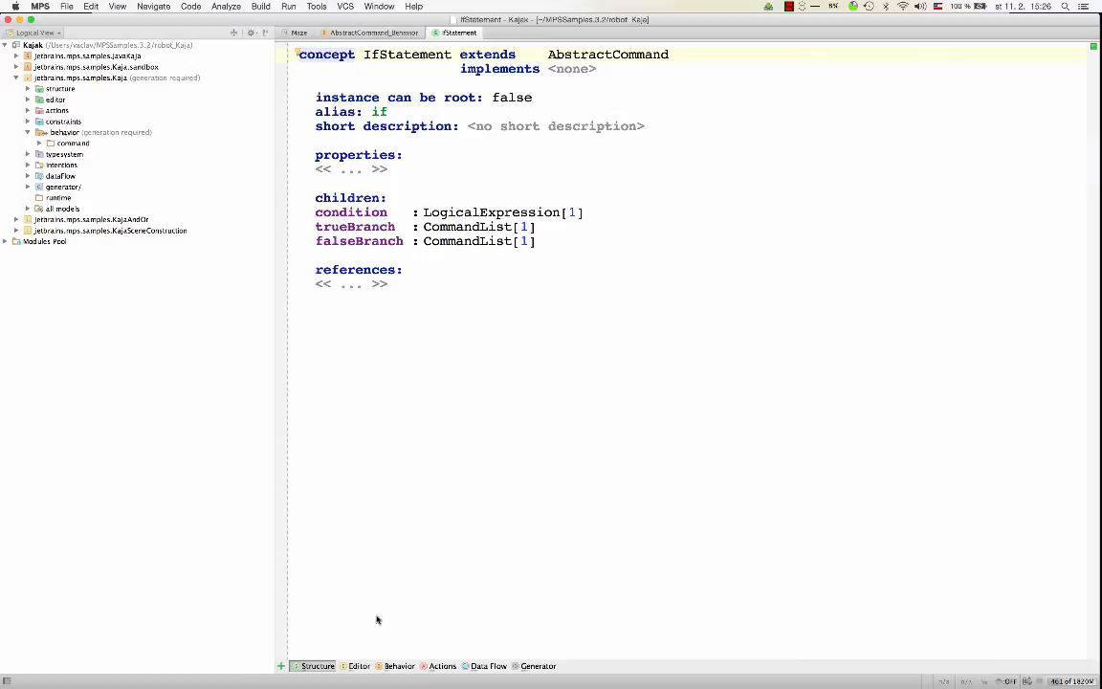
left_click(397, 666)
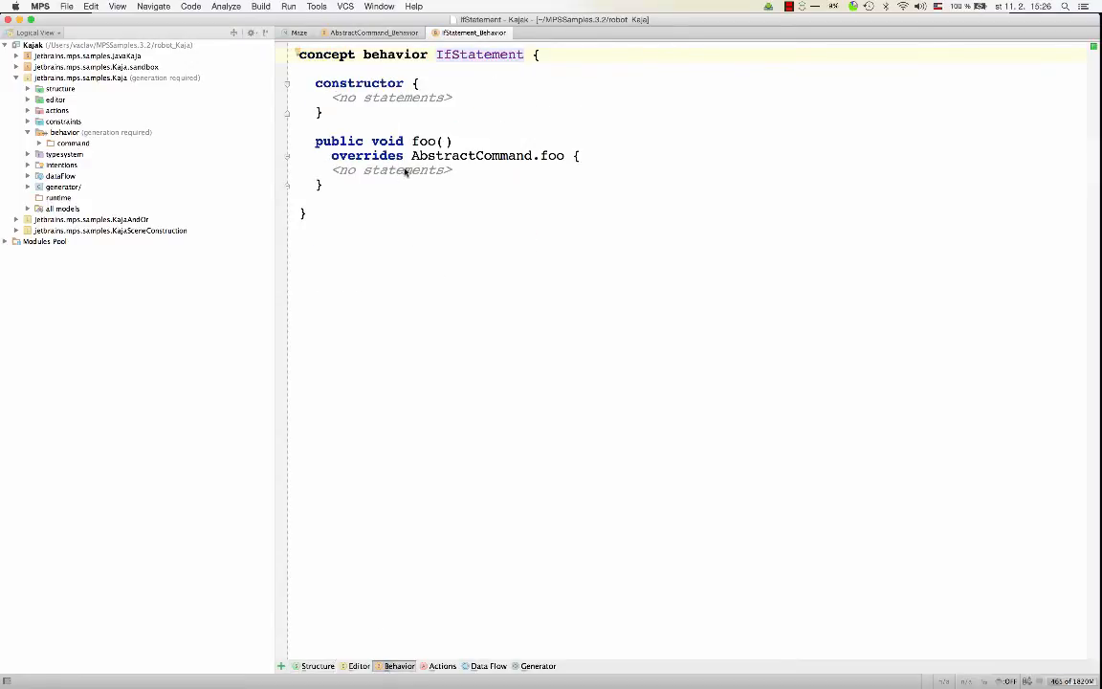
left_click(406, 169)
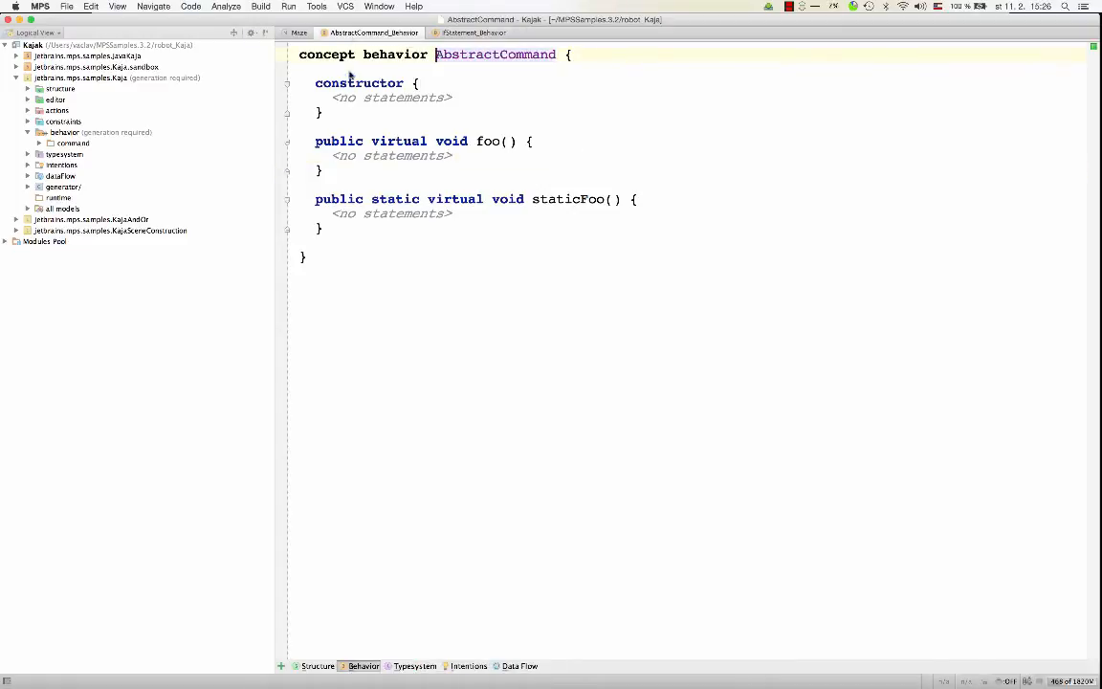
left_click(444, 32)
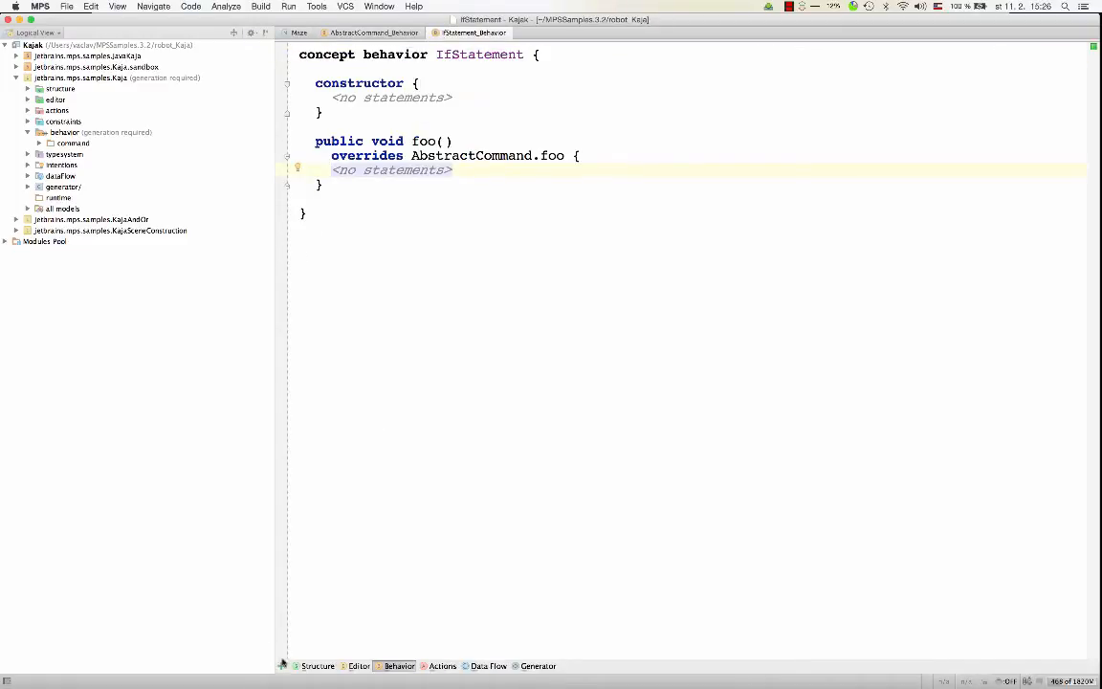
left_click(314, 667)
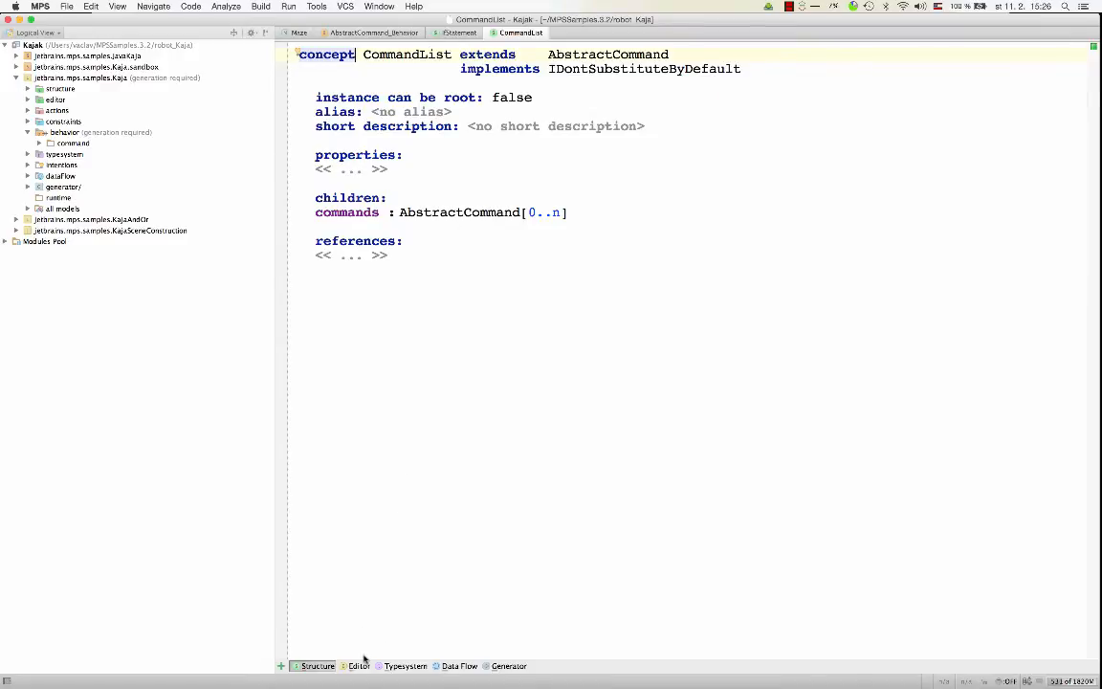
mouse_move(279, 666)
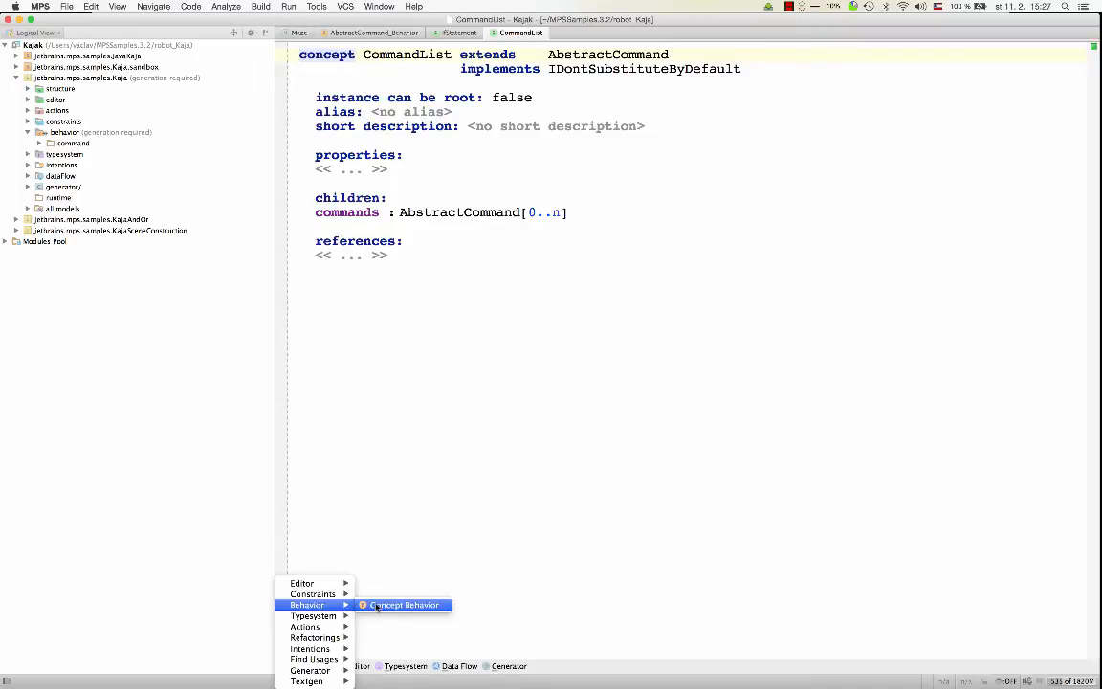
Create a CommandList behavior with method clearCommand() whose body begins this.commands.clear.
left_click(409, 605)
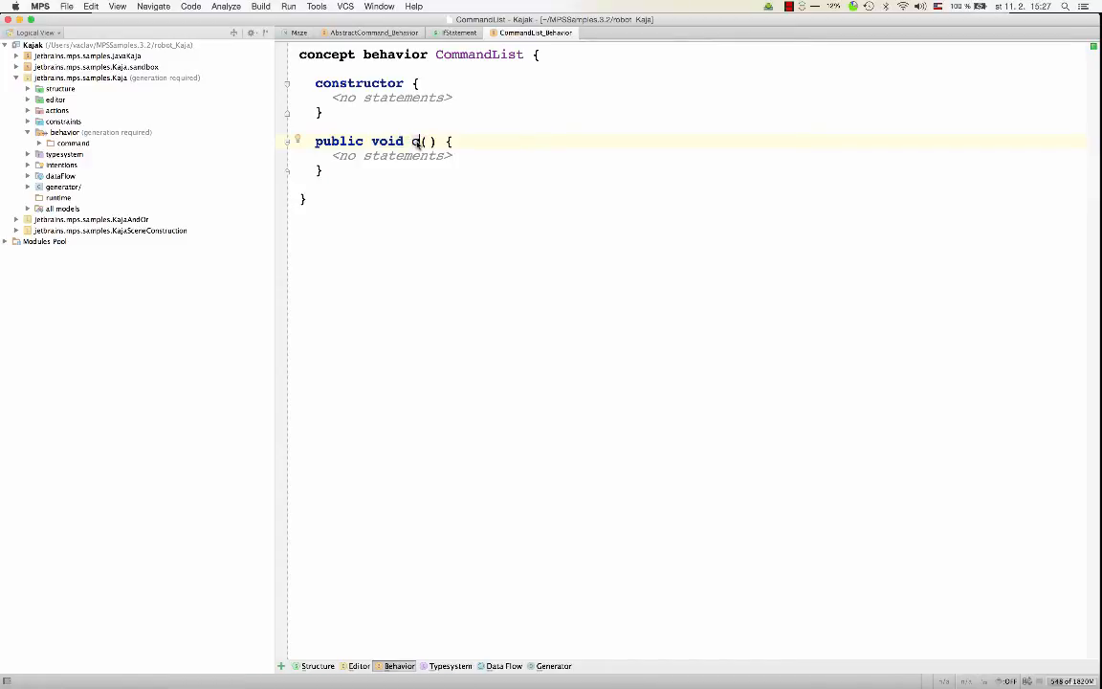
type("lear")
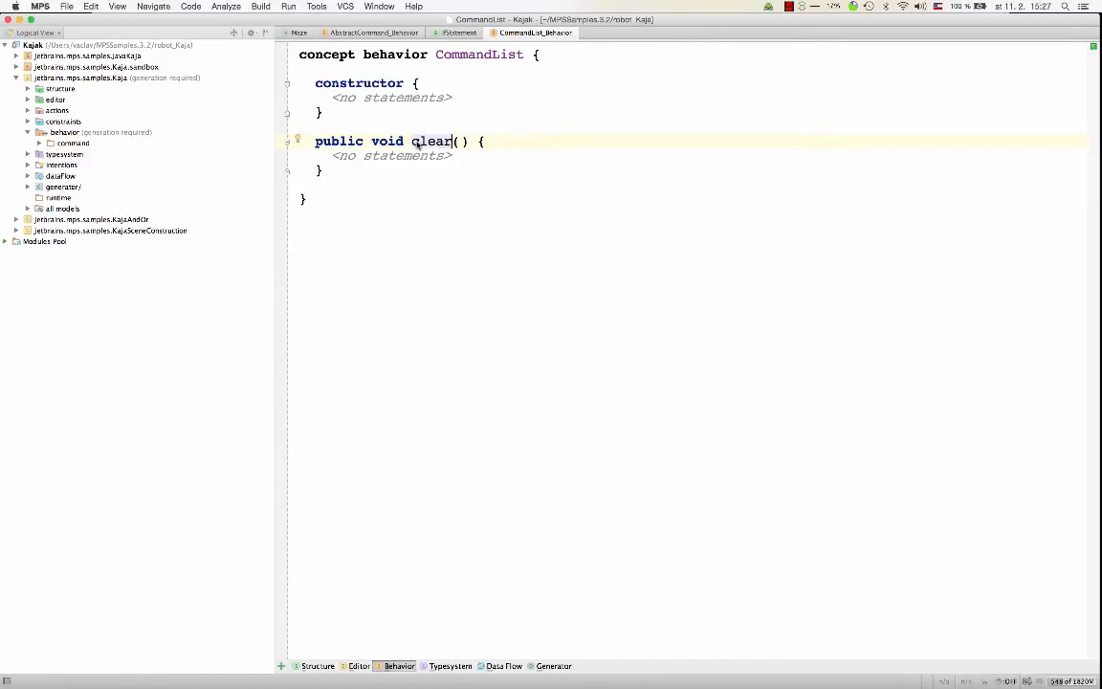
type("Command")
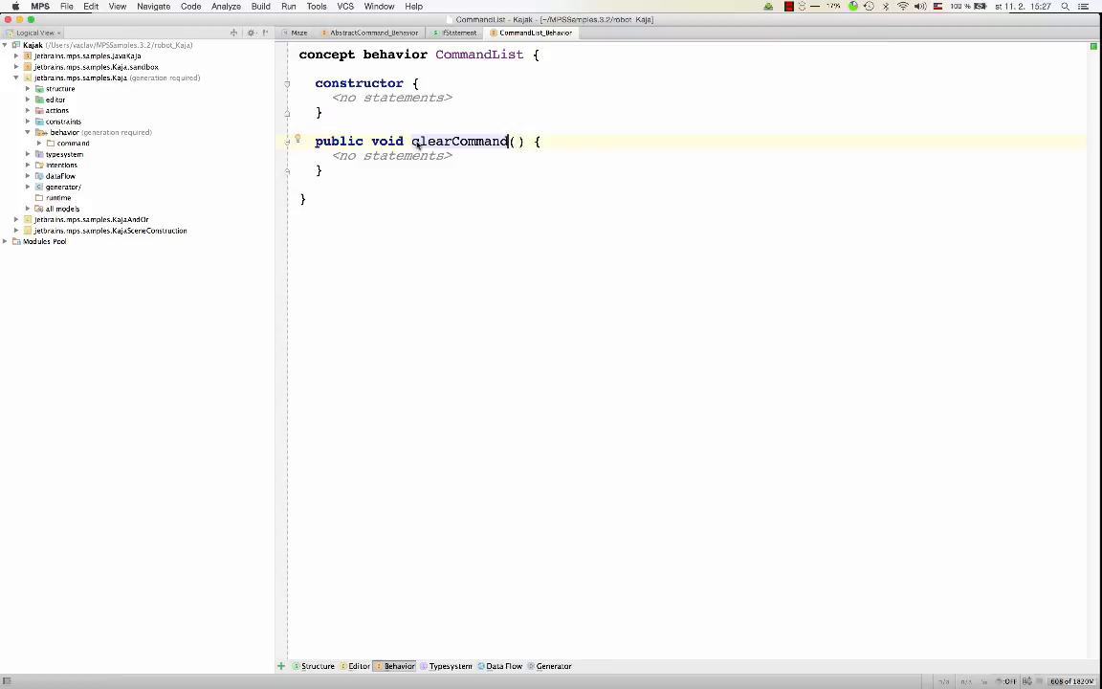
type("this.;")
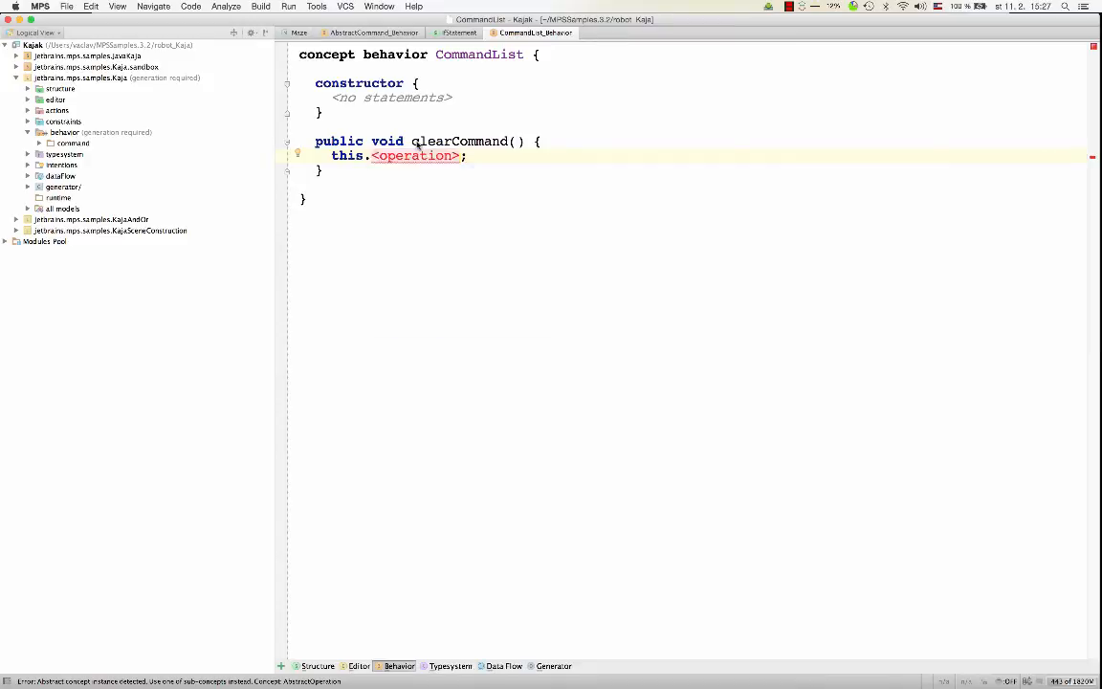
type("commands.cle")
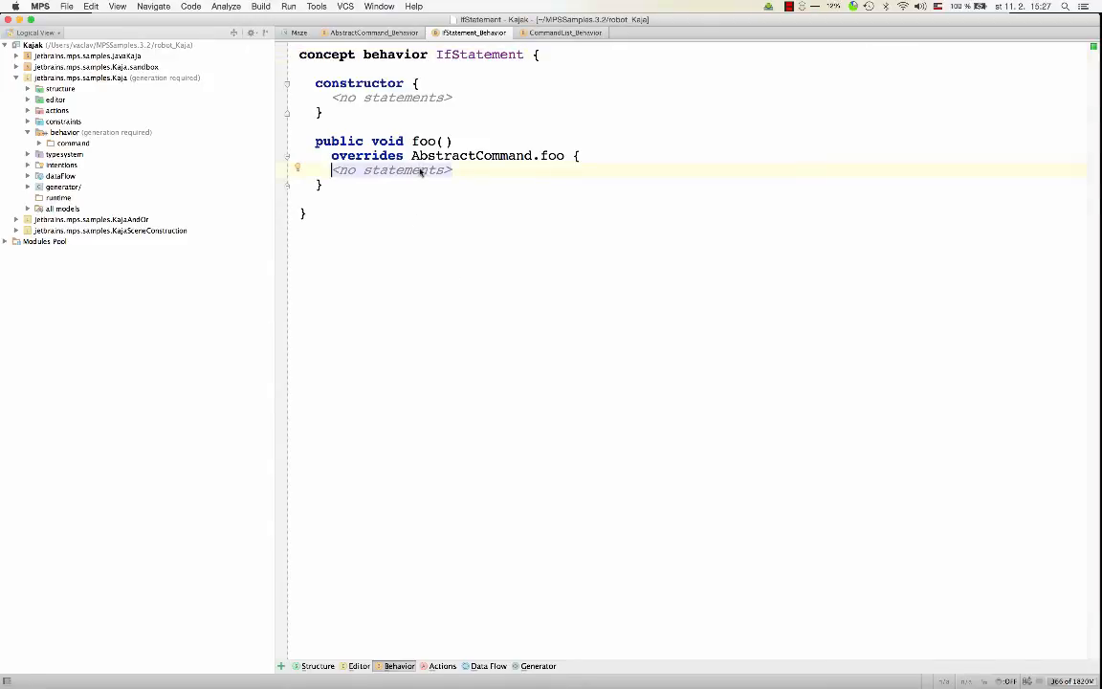
Make IfStatement's foo call this.falseBranch.clearCommands(), confirming the clearCommands method name.
type("this.fa;")
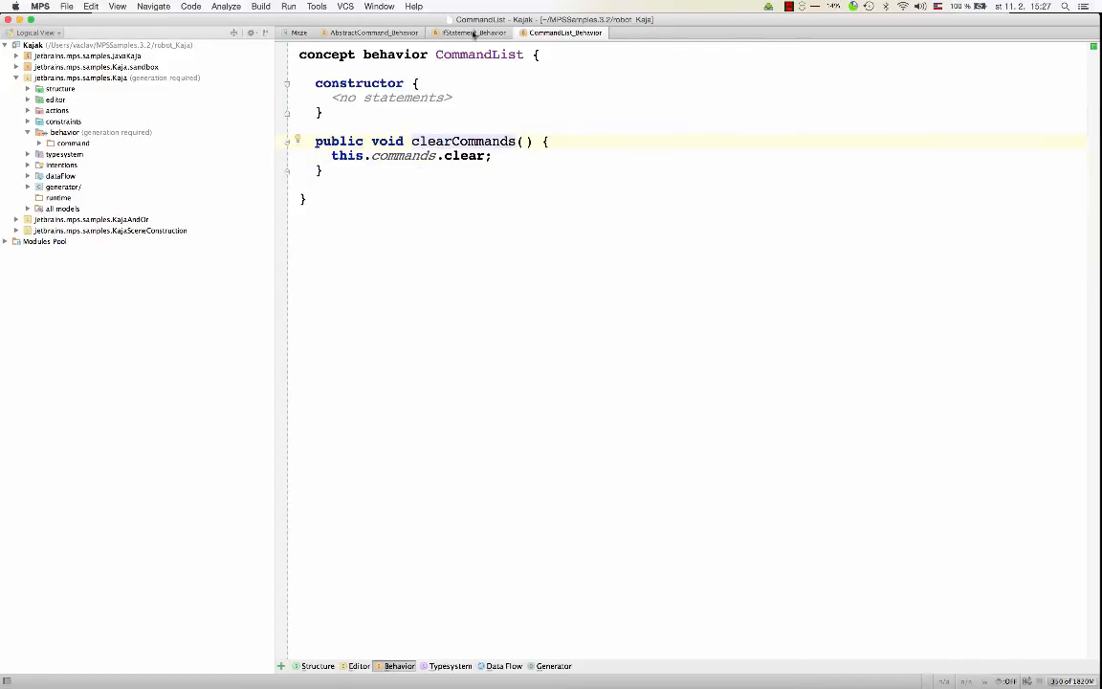
left_click(469, 31)
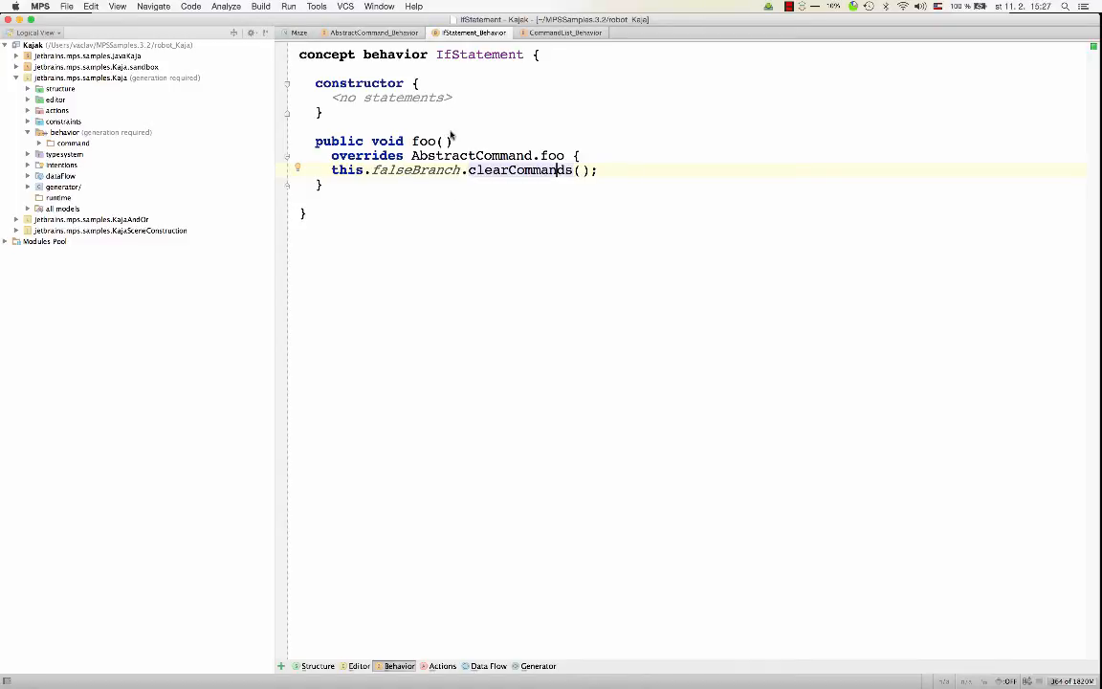
mouse_move(509, 138)
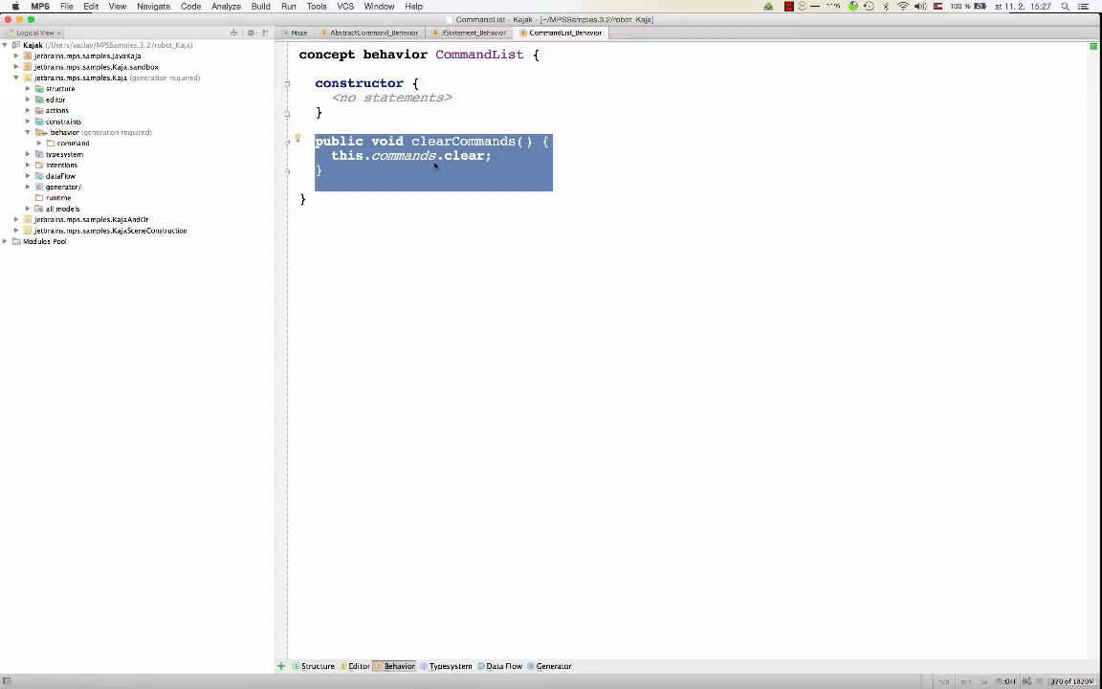
double_click(402, 155)
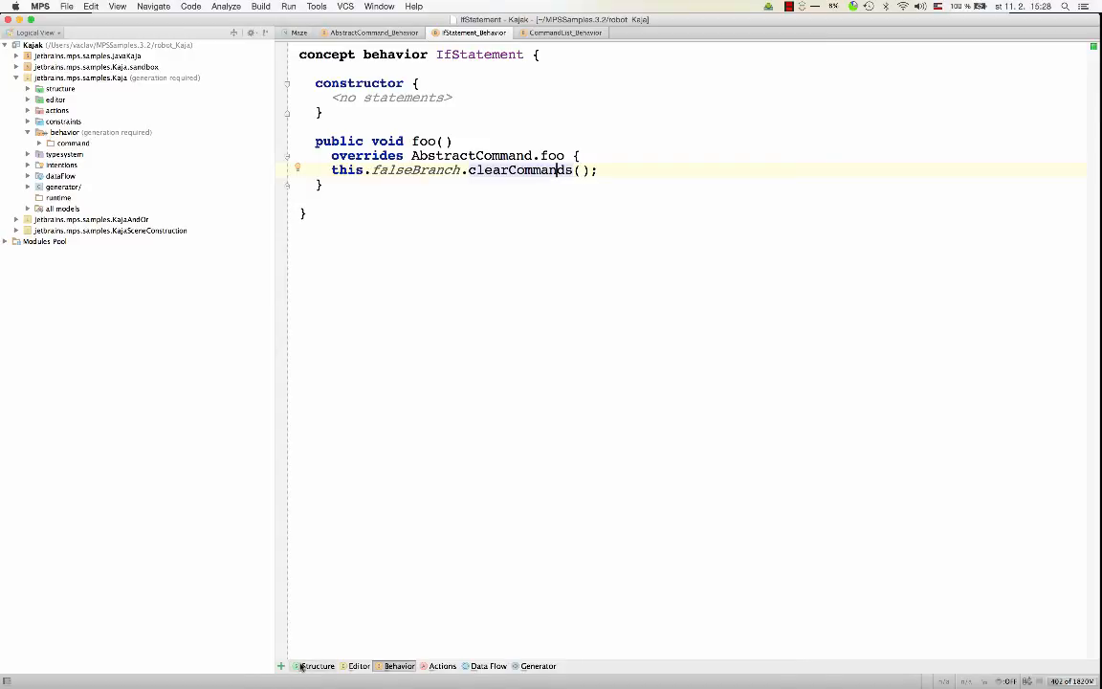
Add ScopeProvider to the interfaces the IfStatement concept implements.
left_click(314, 666)
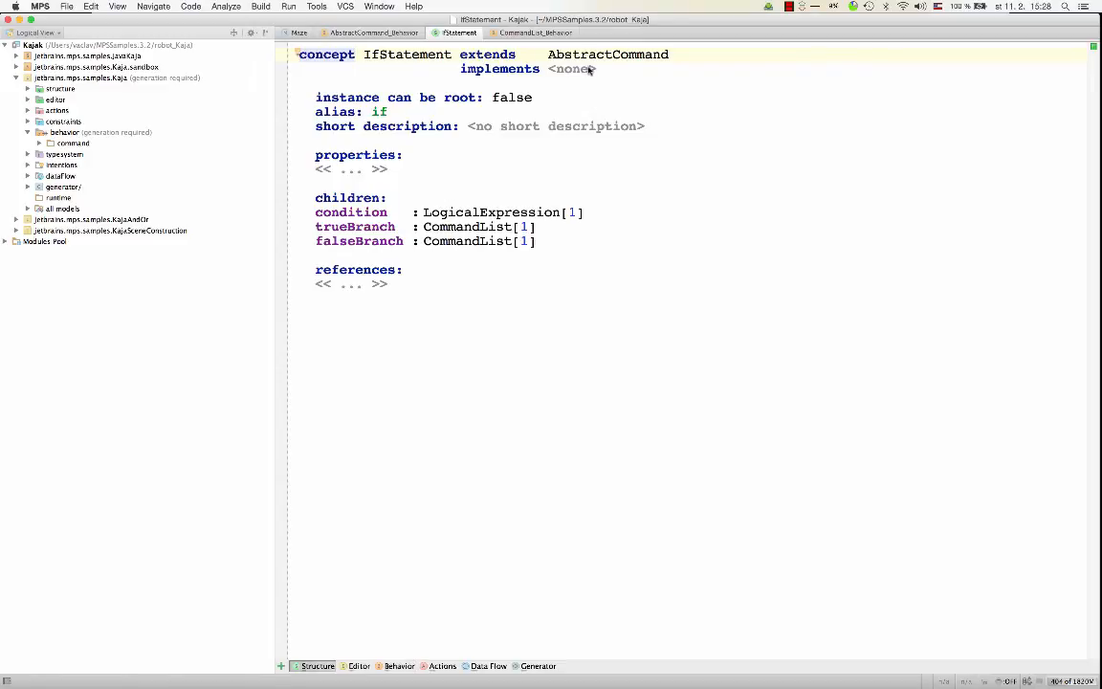
left_click(585, 69)
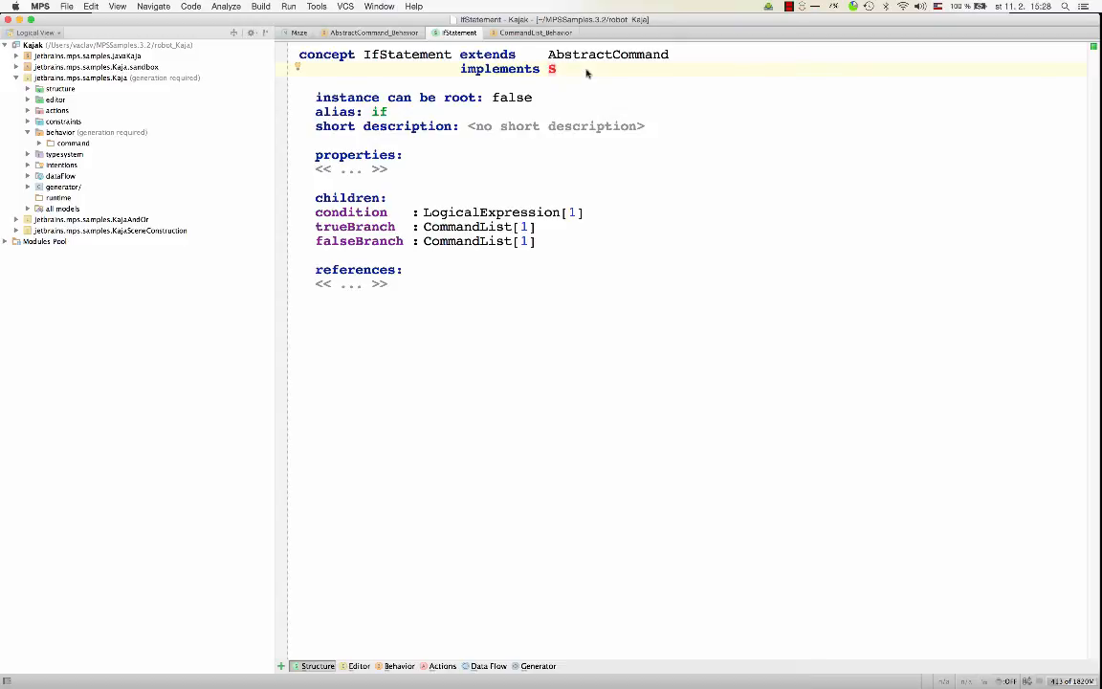
type("ScopeProvider")
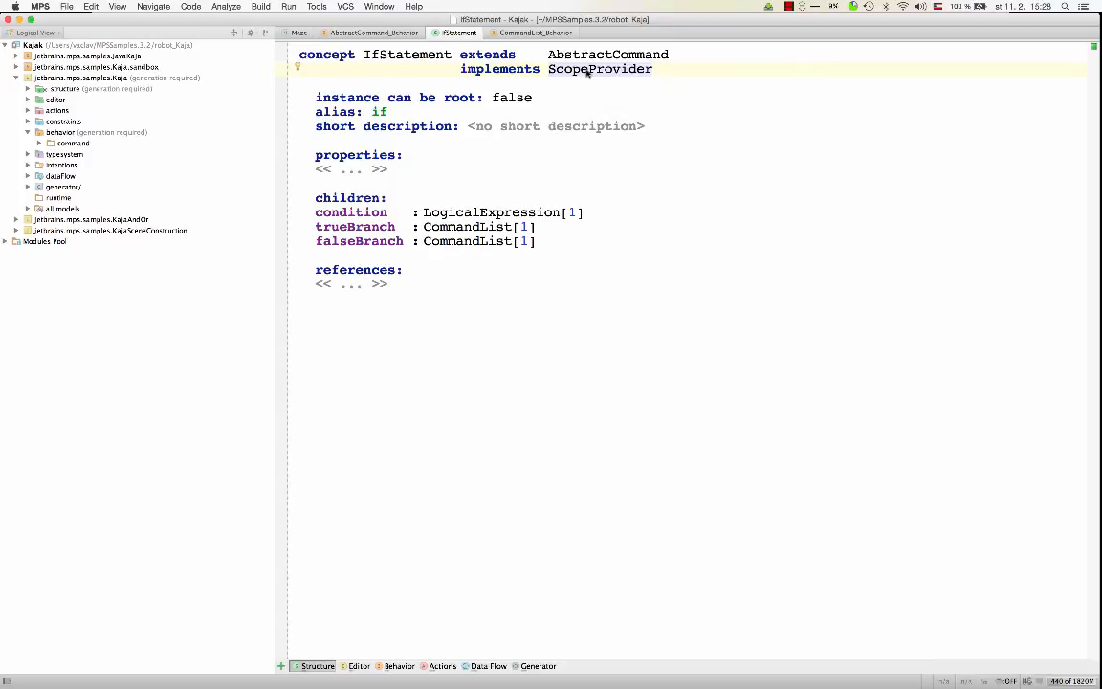
Jump to the ScopeProvider interface definition and view its behavior methods.
left_click(598, 68)
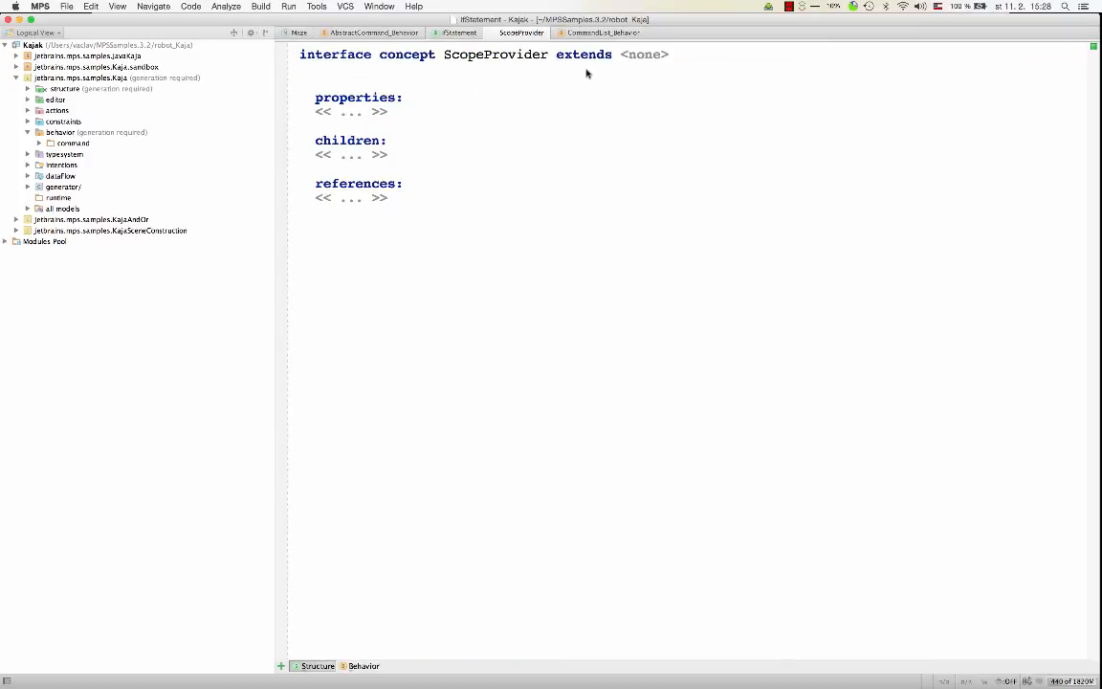
left_click(488, 68)
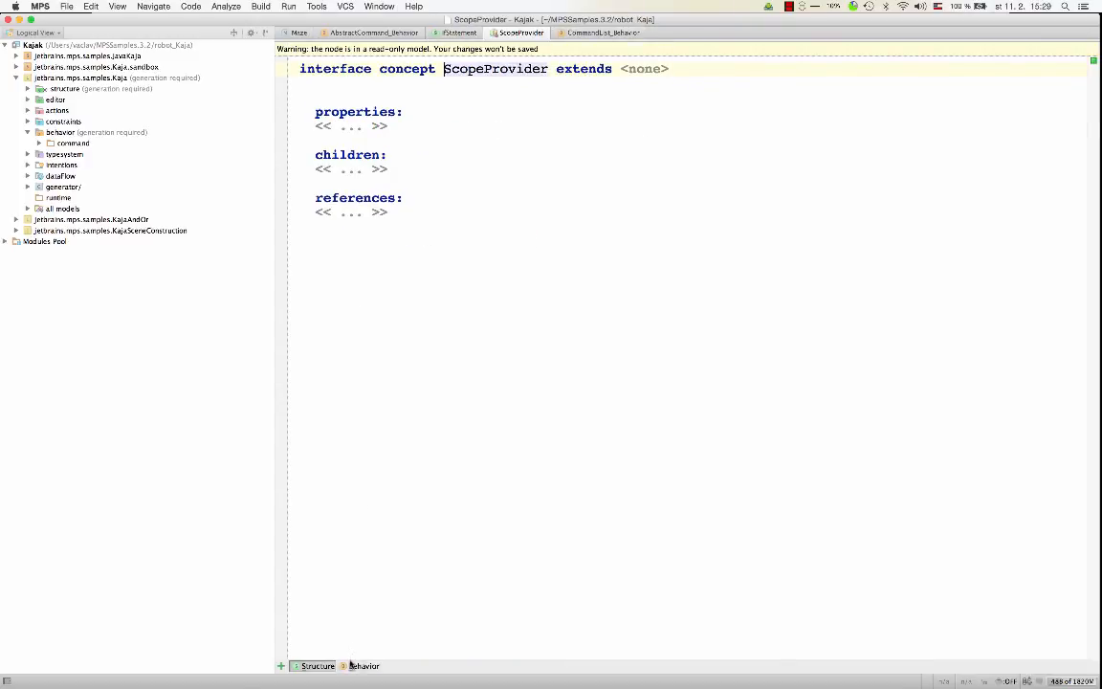
left_click(370, 666)
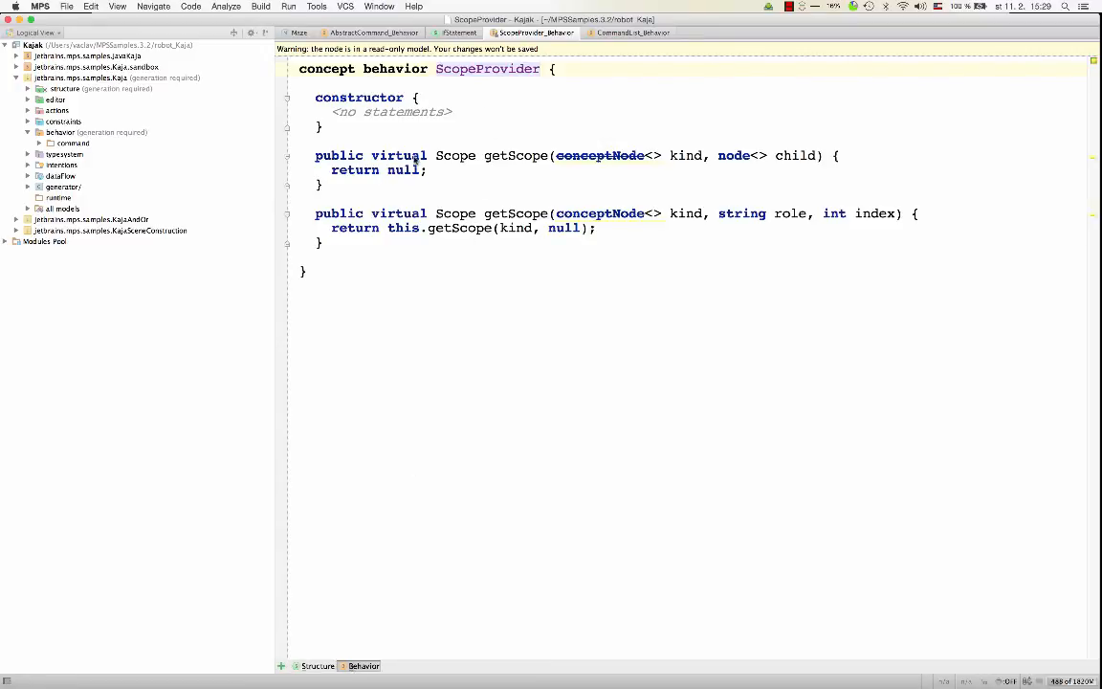
Highlight the virtual keyword on ScopeProvider's first getScope method.
double_click(399, 155)
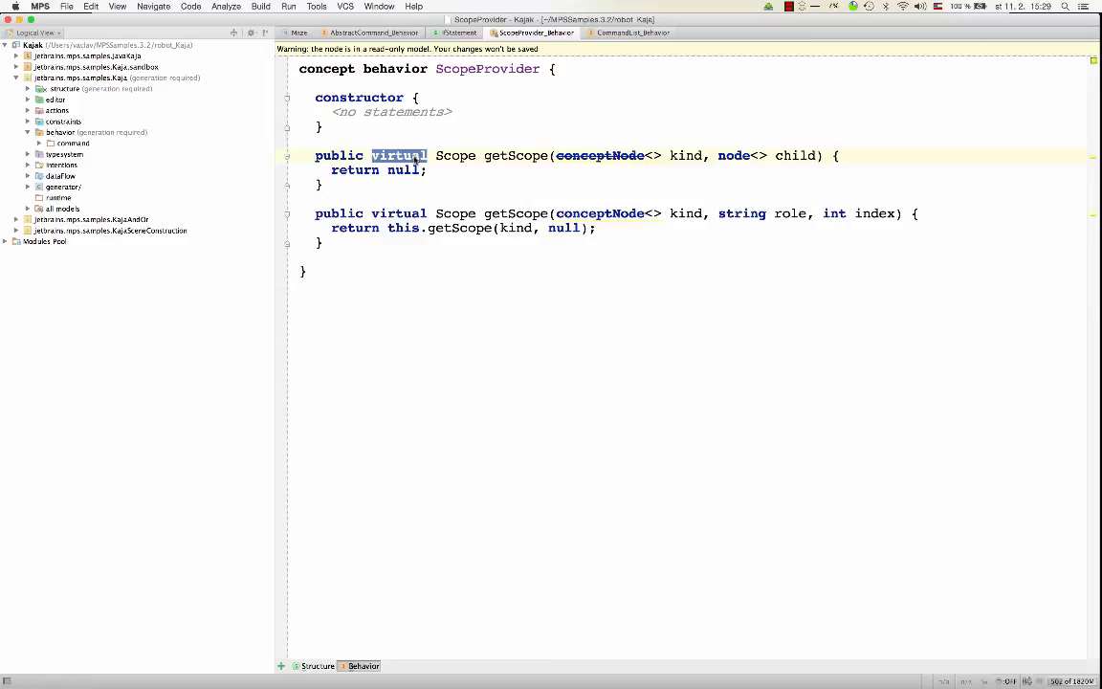
mouse_move(455, 176)
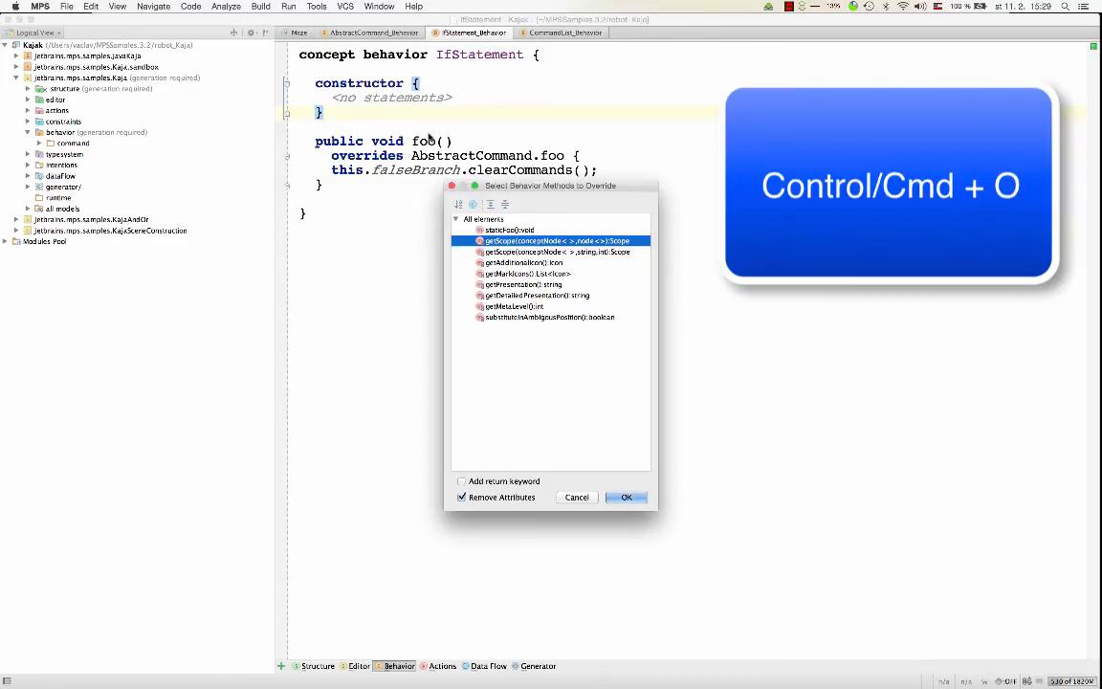
Cancel the Select Behavior Methods to Override dialog.
left_click(625, 496)
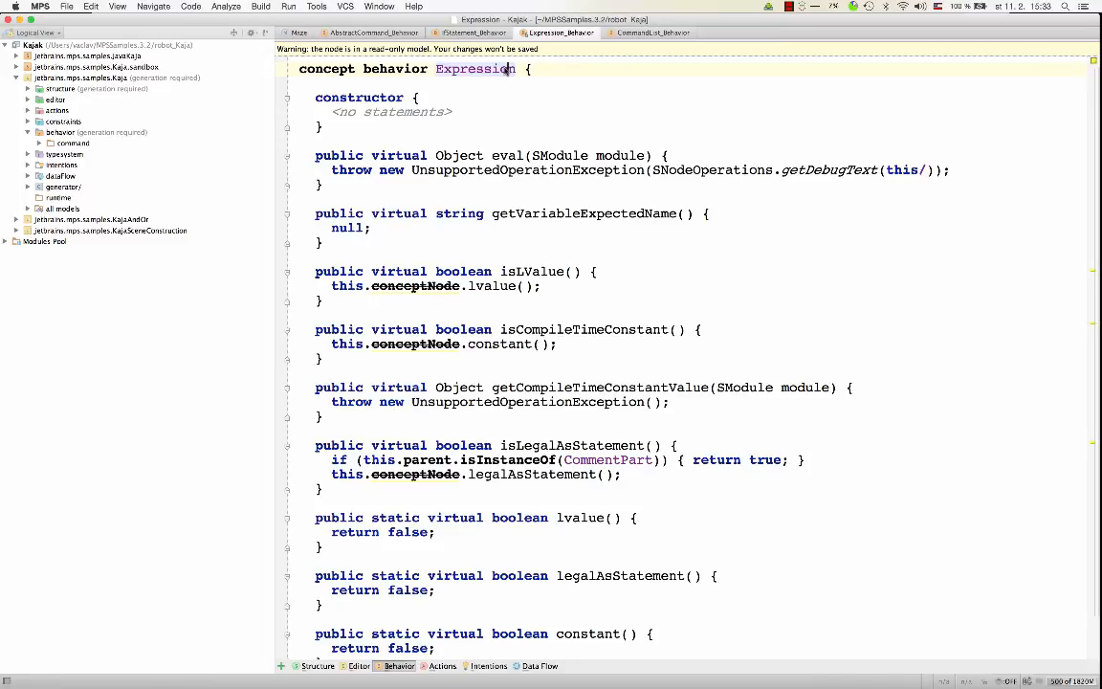
mouse_move(265, 538)
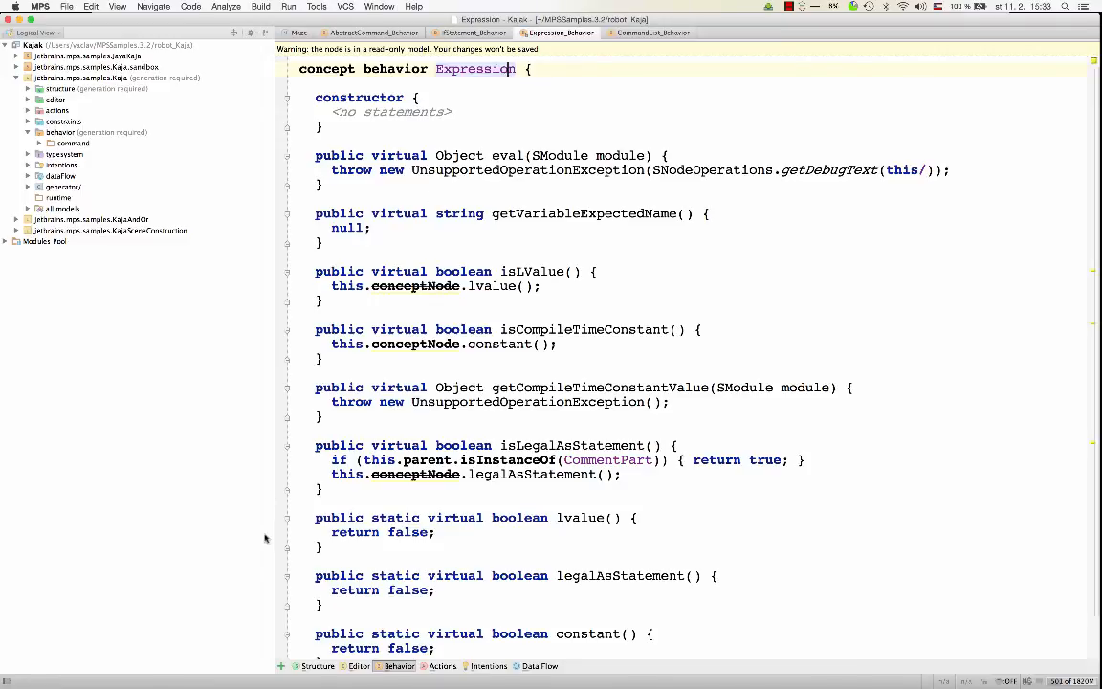
left_click(315, 665)
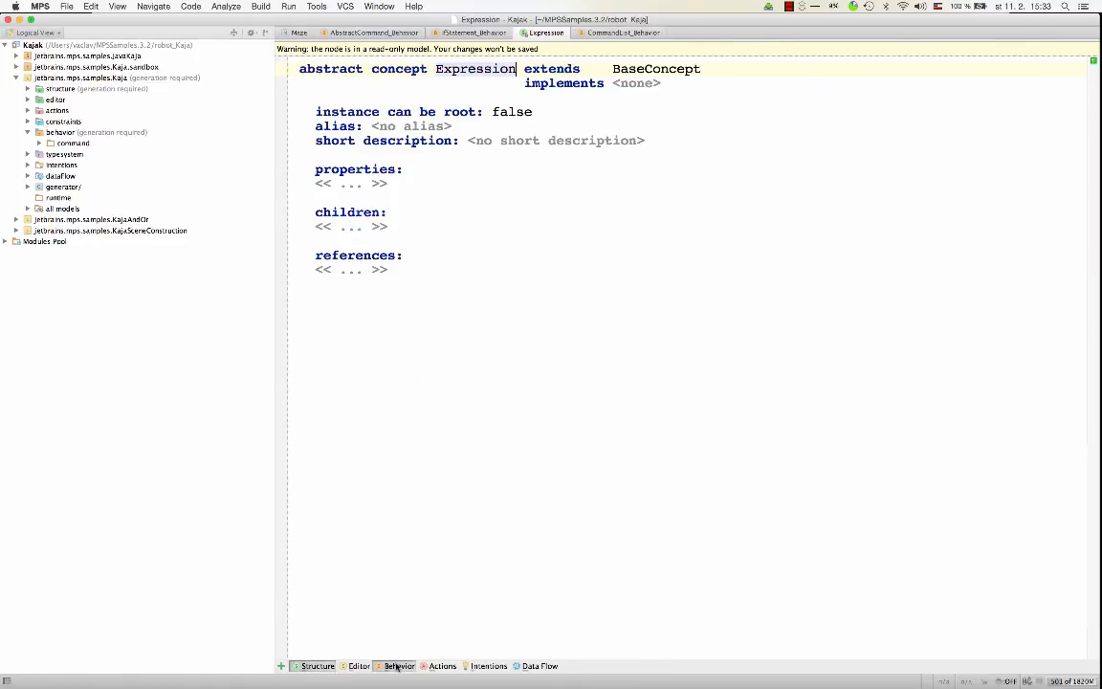
left_click(396, 665)
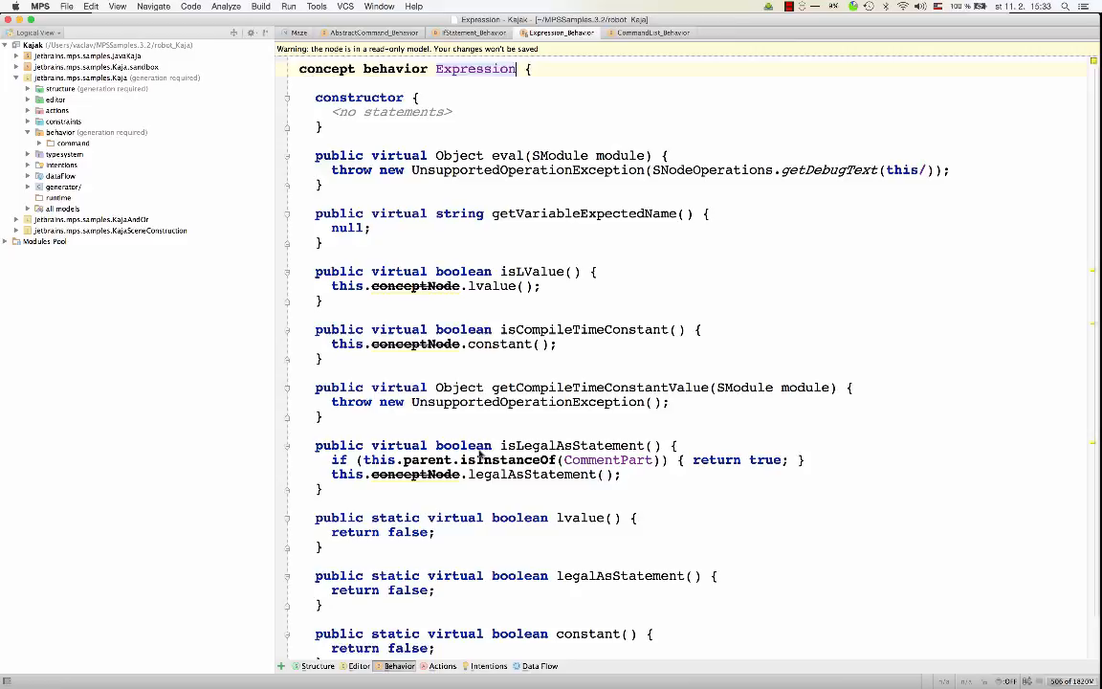
scroll("down", 3)
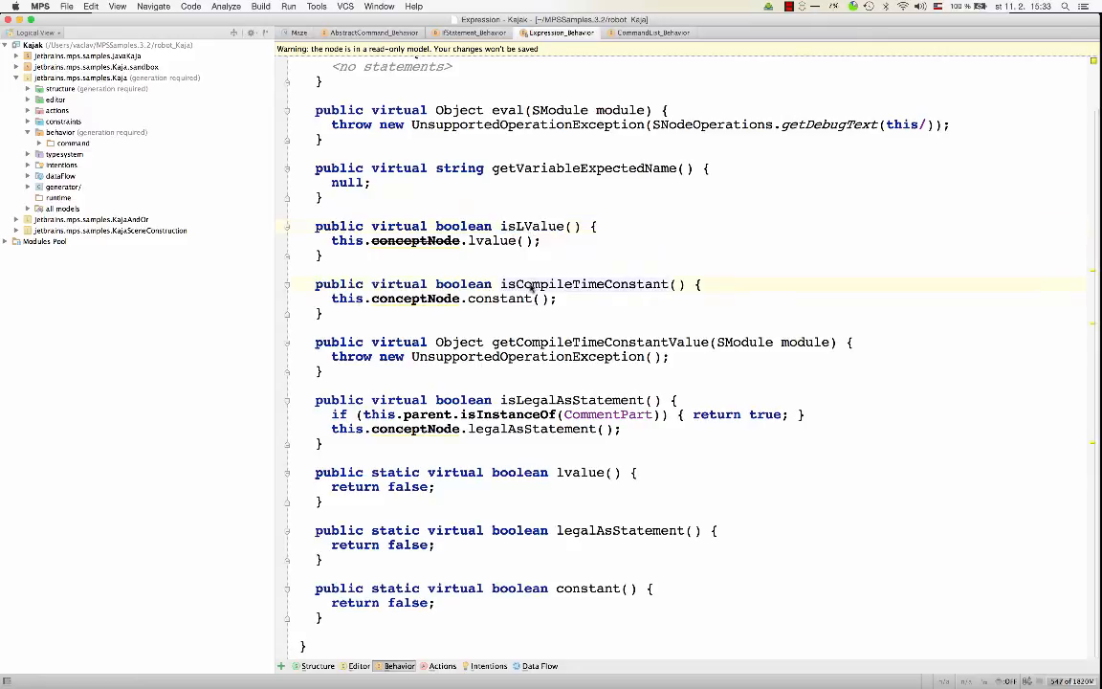
double_click(583, 284)
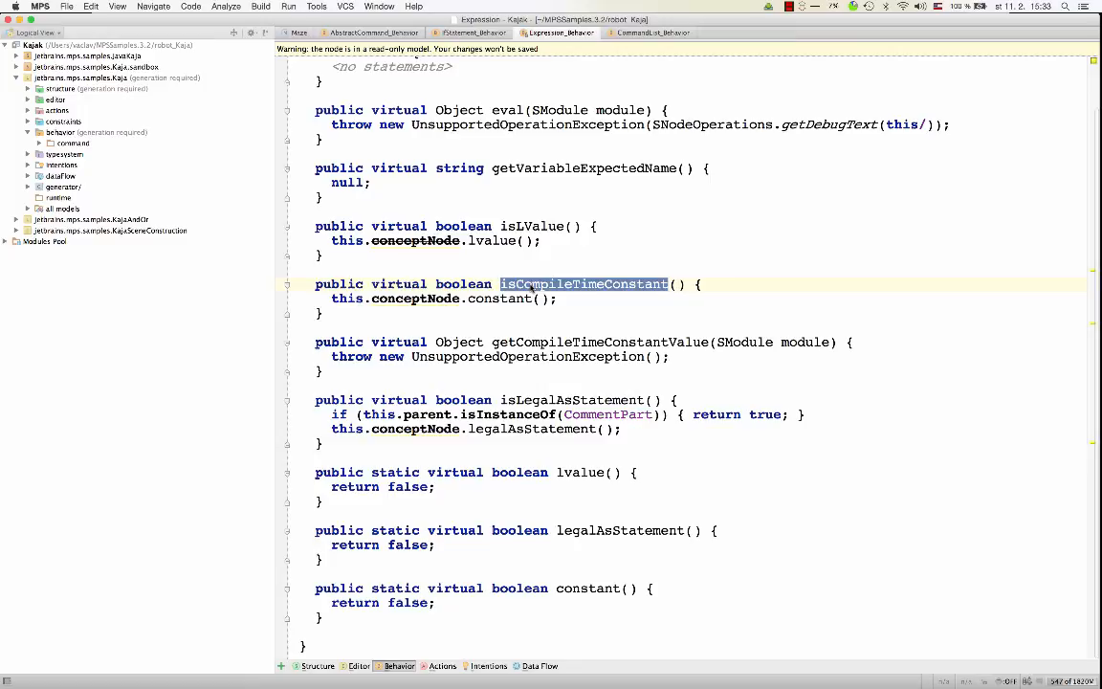